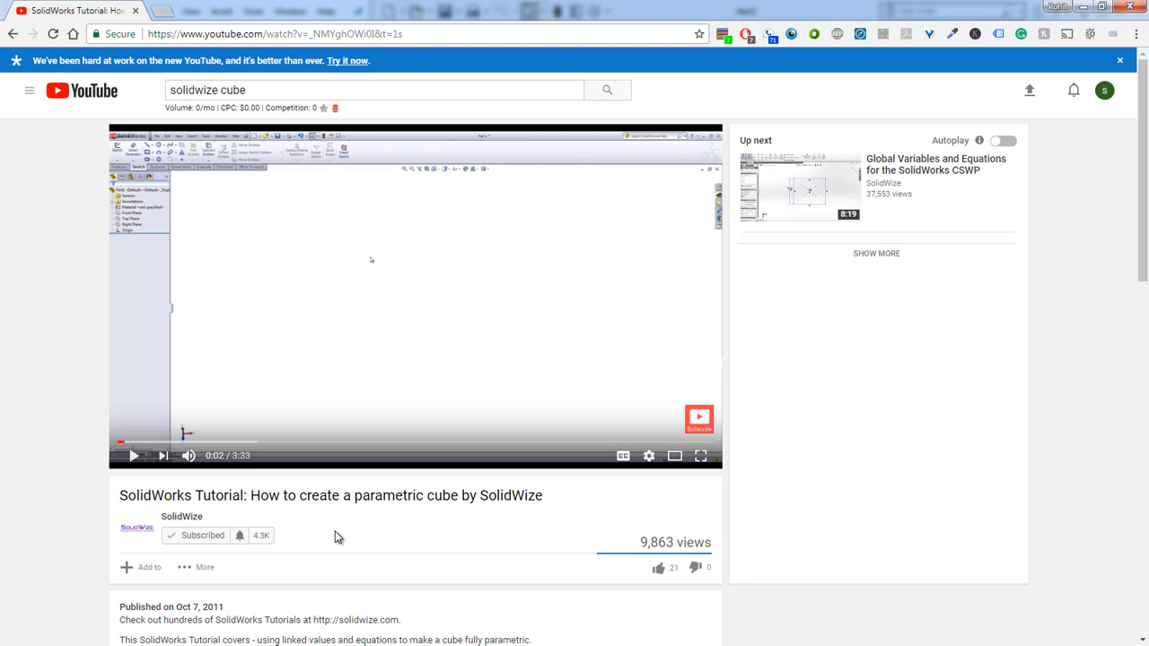
pyautogui.moveTo(334, 536)
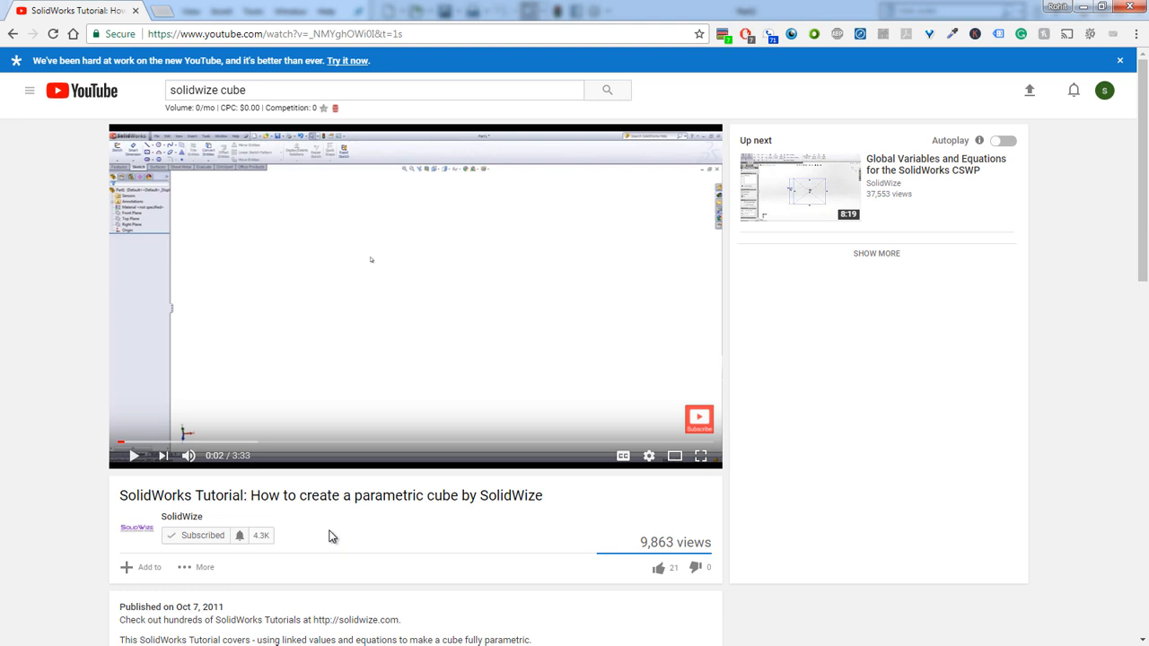
pyautogui.moveTo(323, 528)
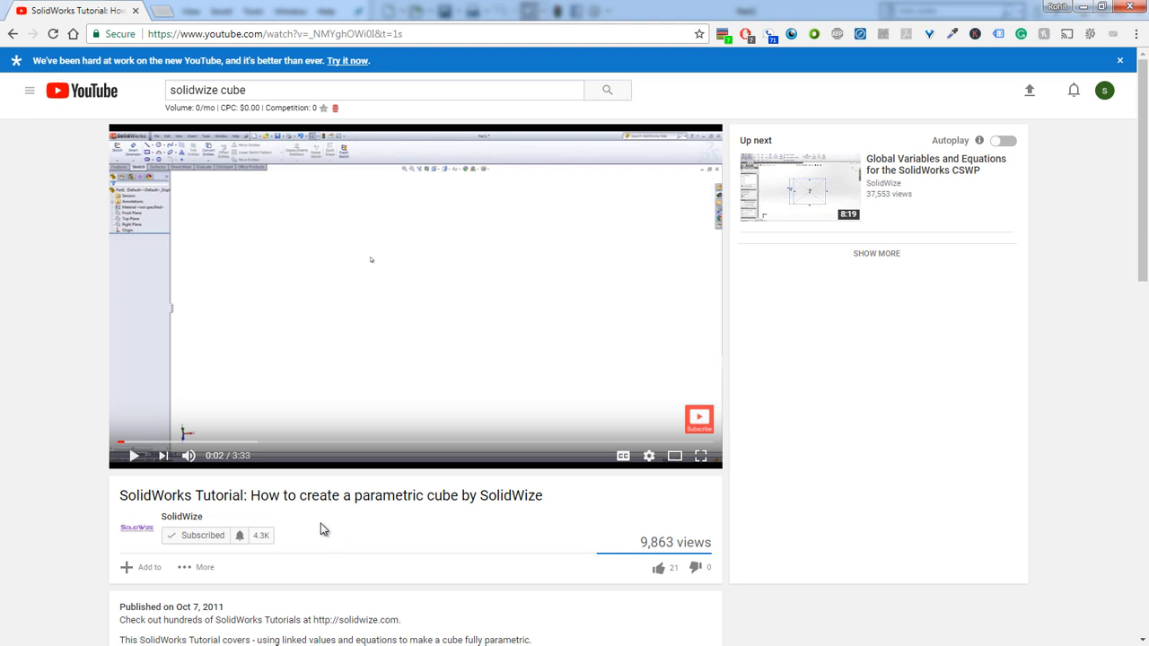
pyautogui.moveTo(314, 528)
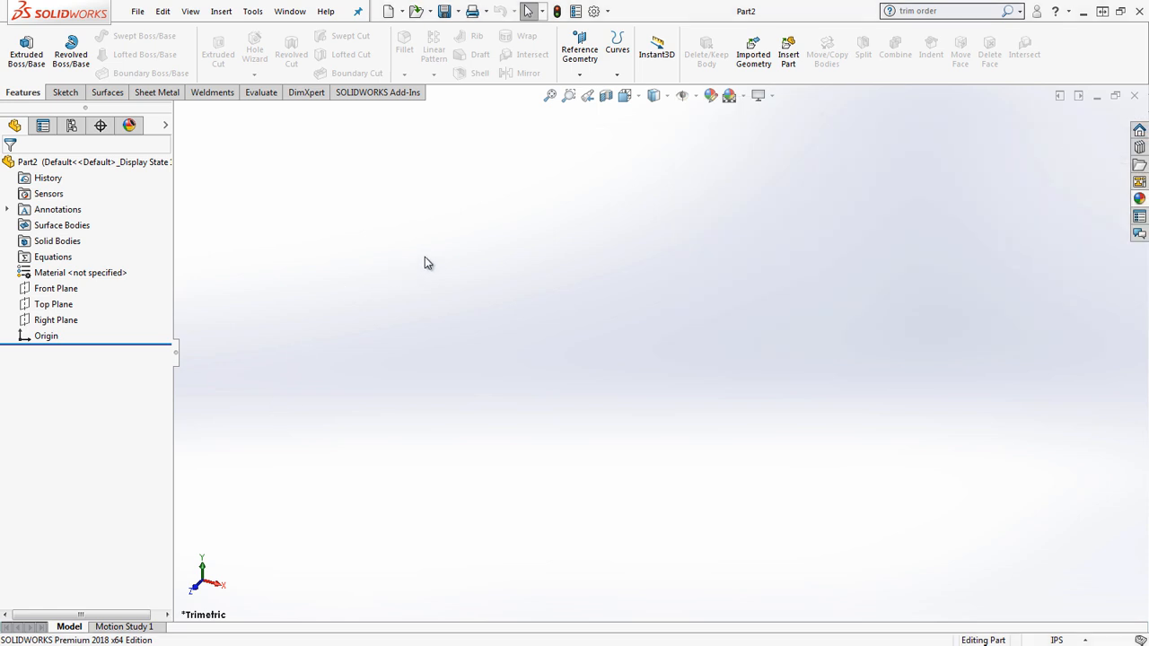
pyautogui.moveTo(4, 331)
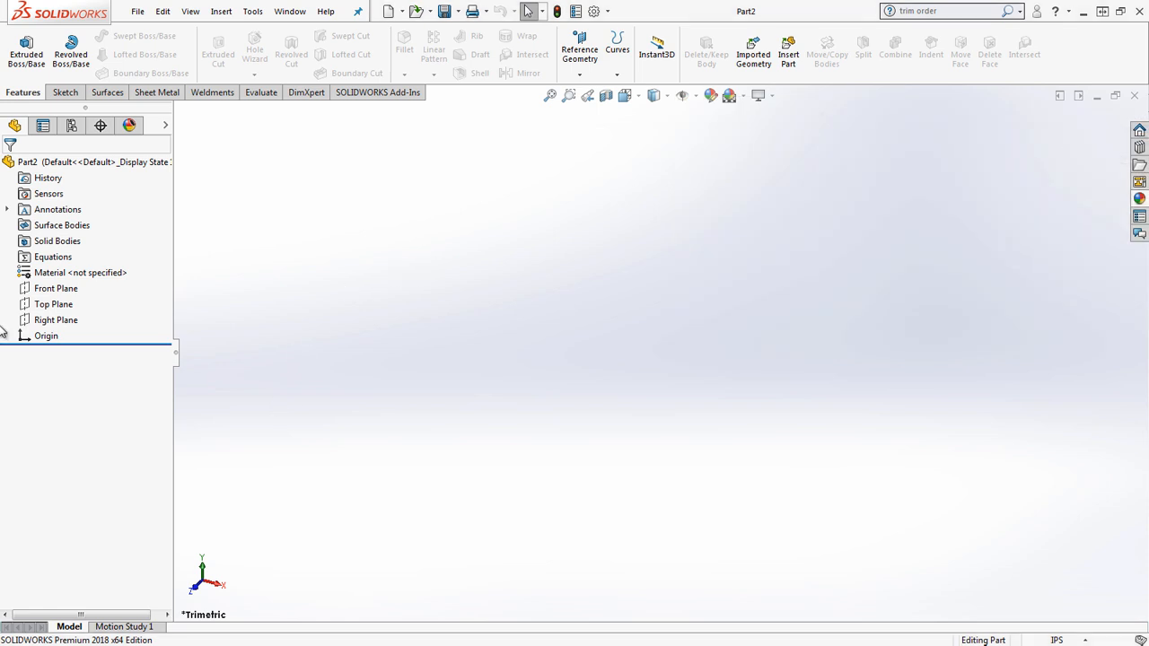
# Step: Select the Front Plane and switch to the Sketch tools
pyautogui.click(56, 287)
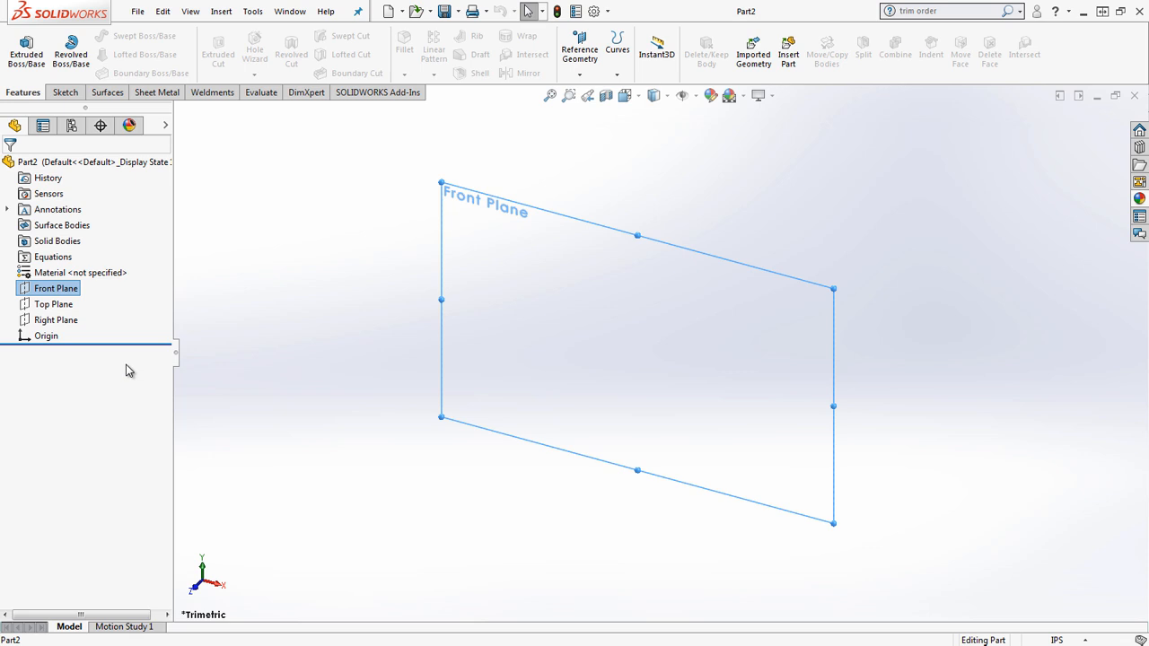
pyautogui.click(53, 287)
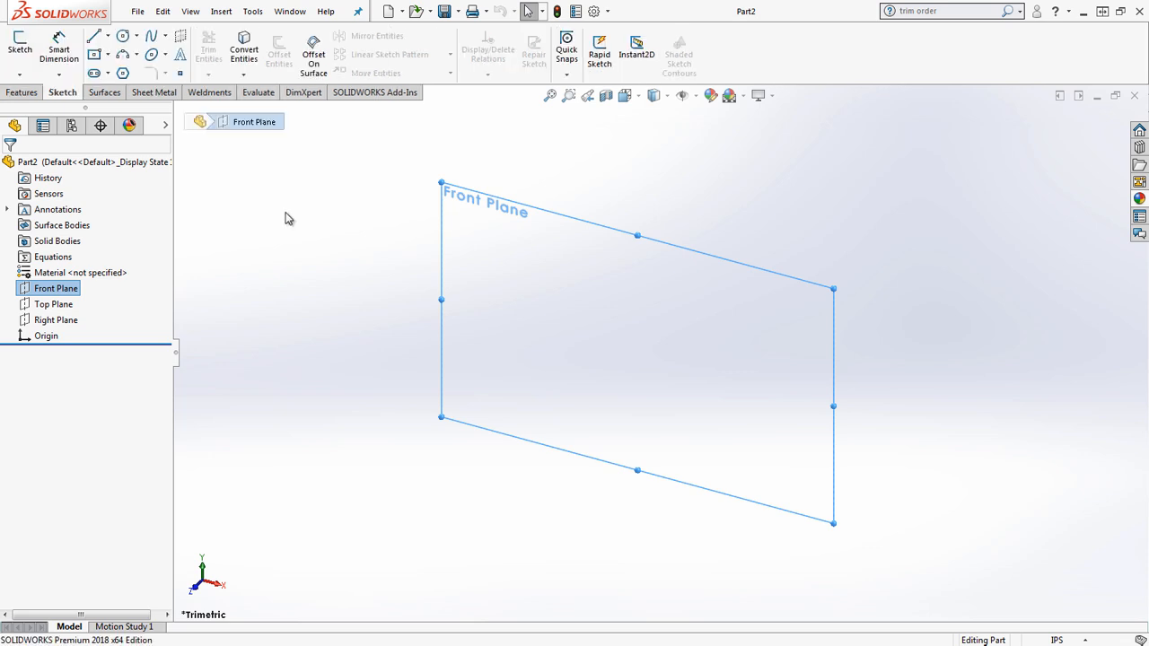
pyautogui.moveTo(270, 212)
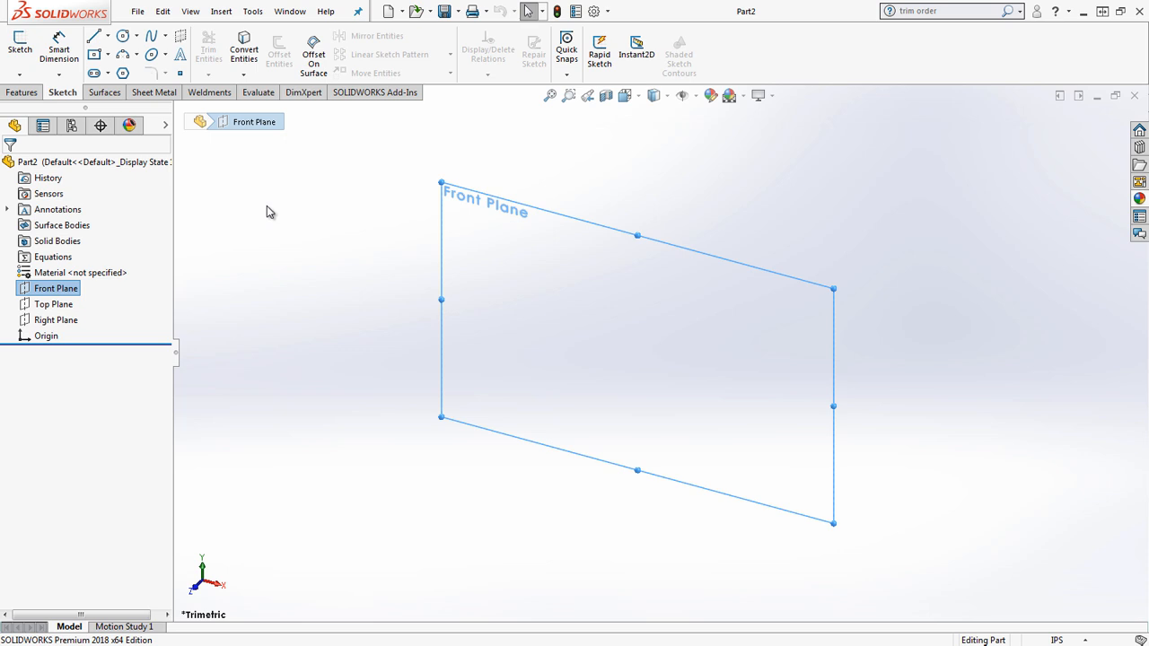
pyautogui.moveTo(269, 201)
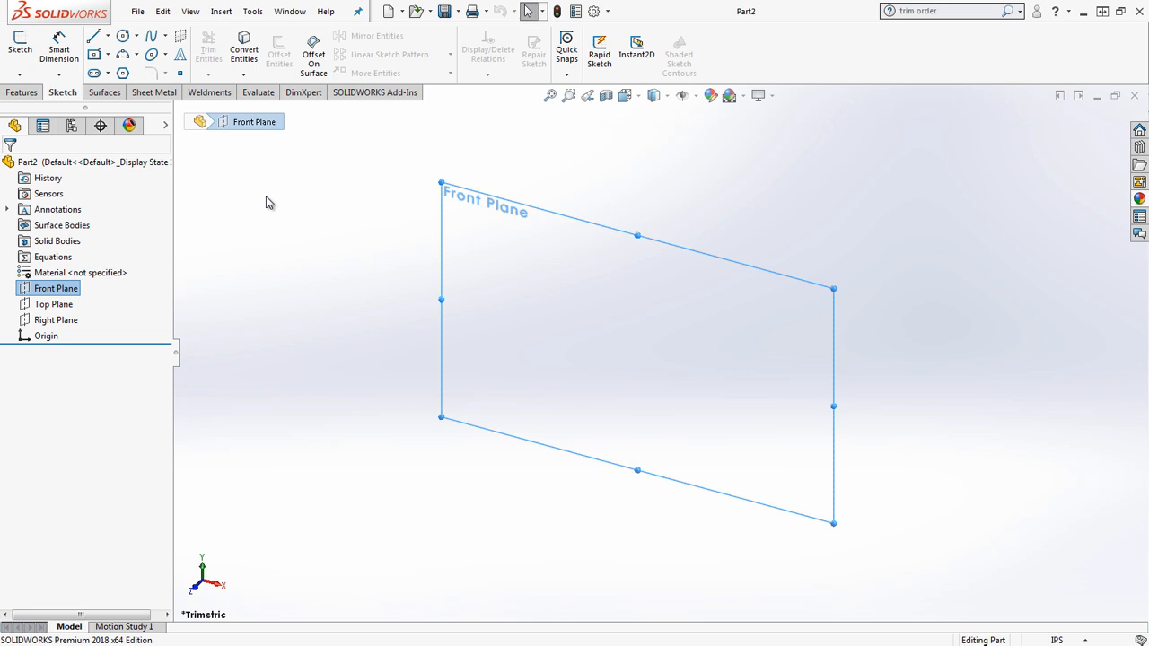
pyautogui.moveTo(262, 200)
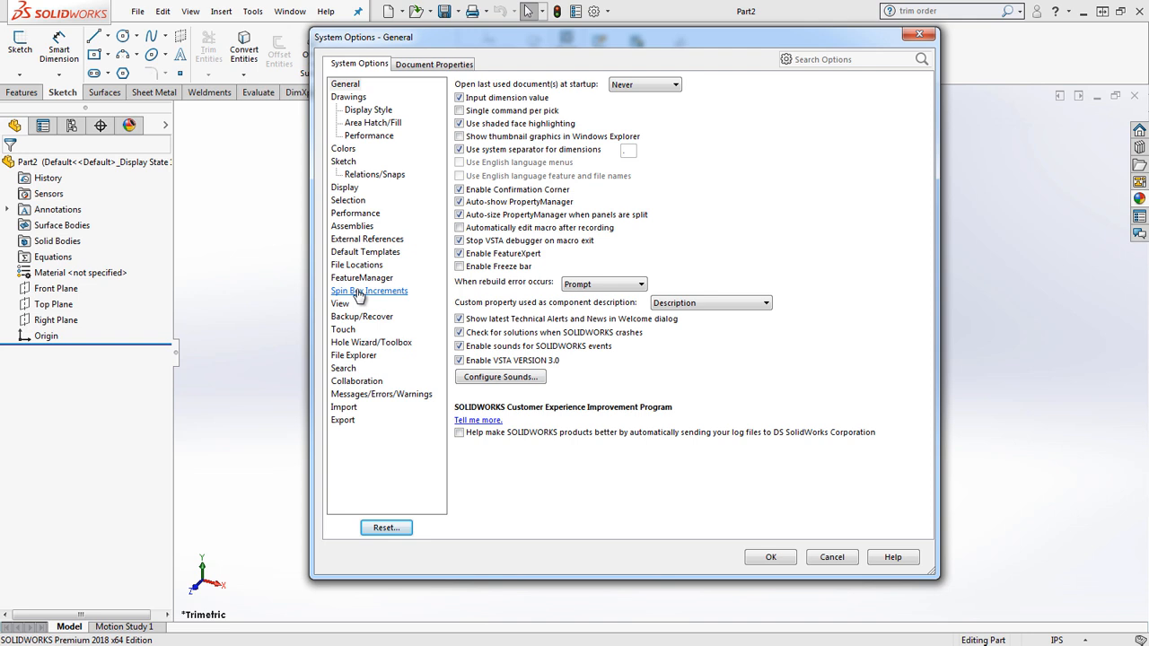
# Step: In FeatureManager options, set the Equations tree item to Show and confirm
pyautogui.click(362, 276)
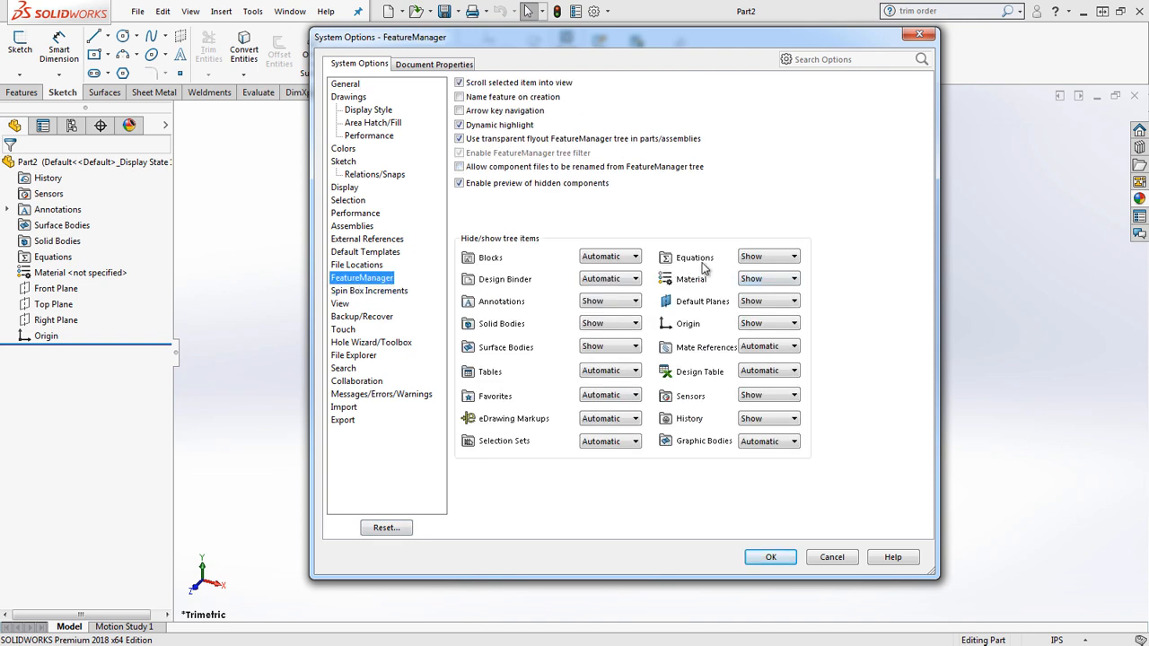
pyautogui.click(794, 256)
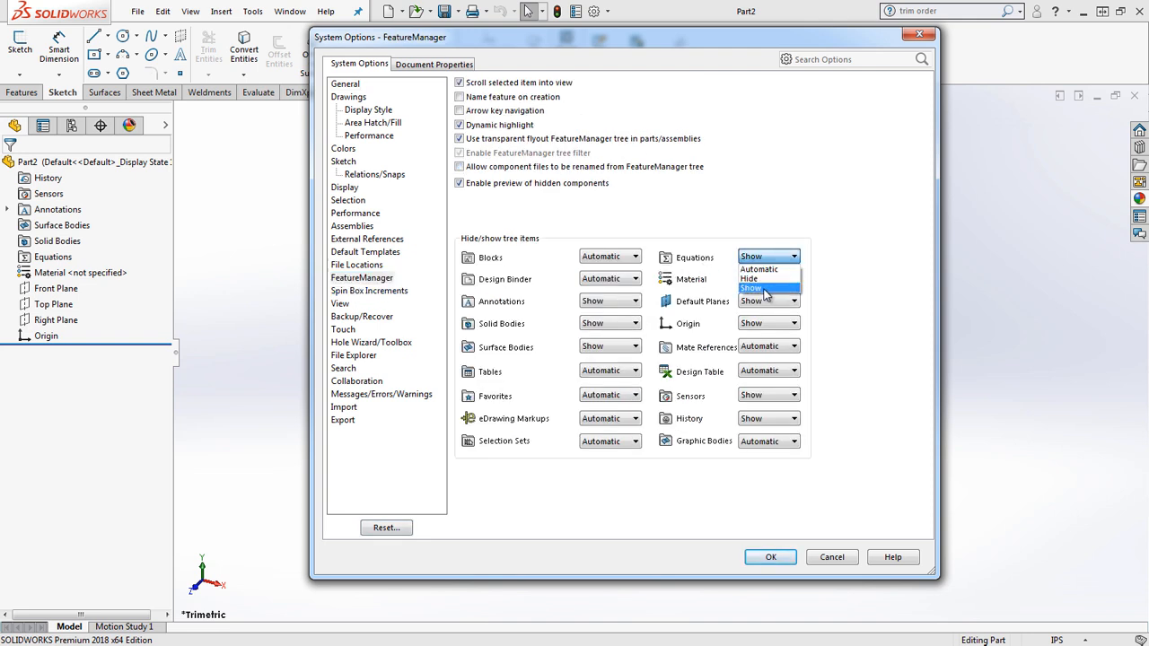
pyautogui.click(750, 289)
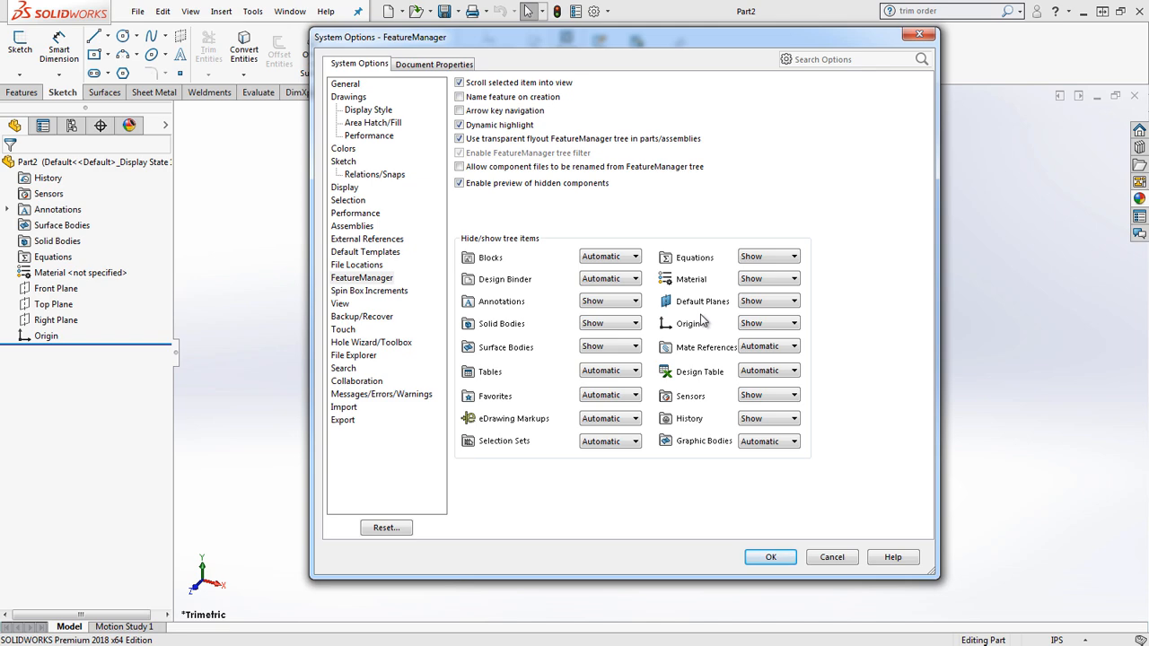
pyautogui.click(771, 557)
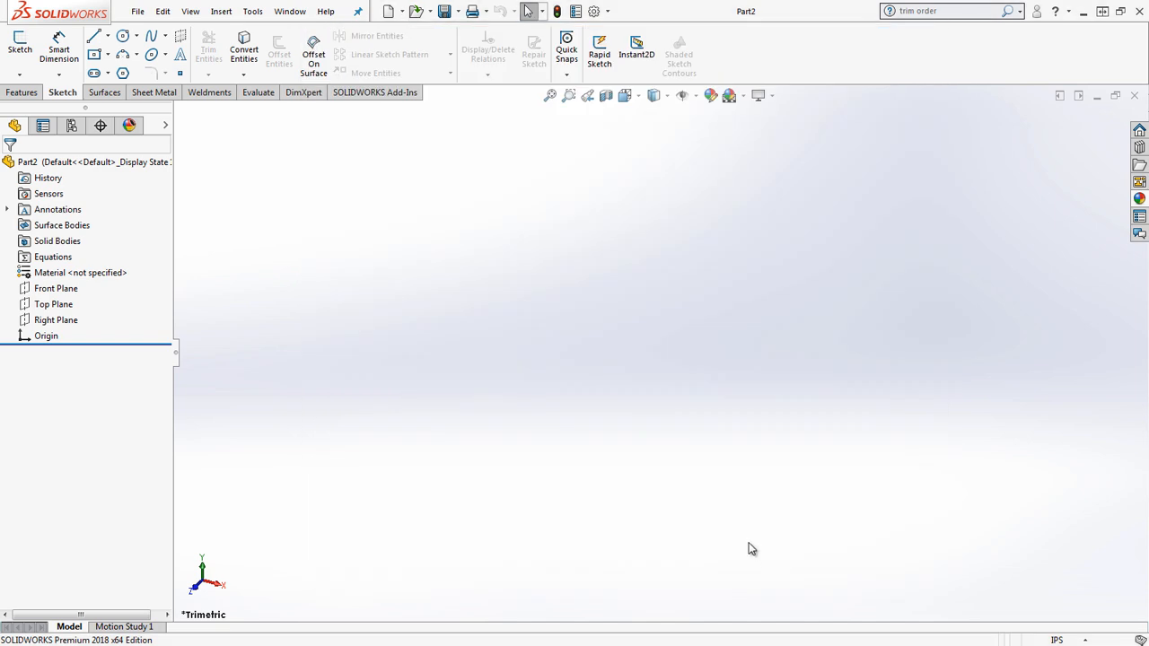
pyautogui.moveTo(372, 313)
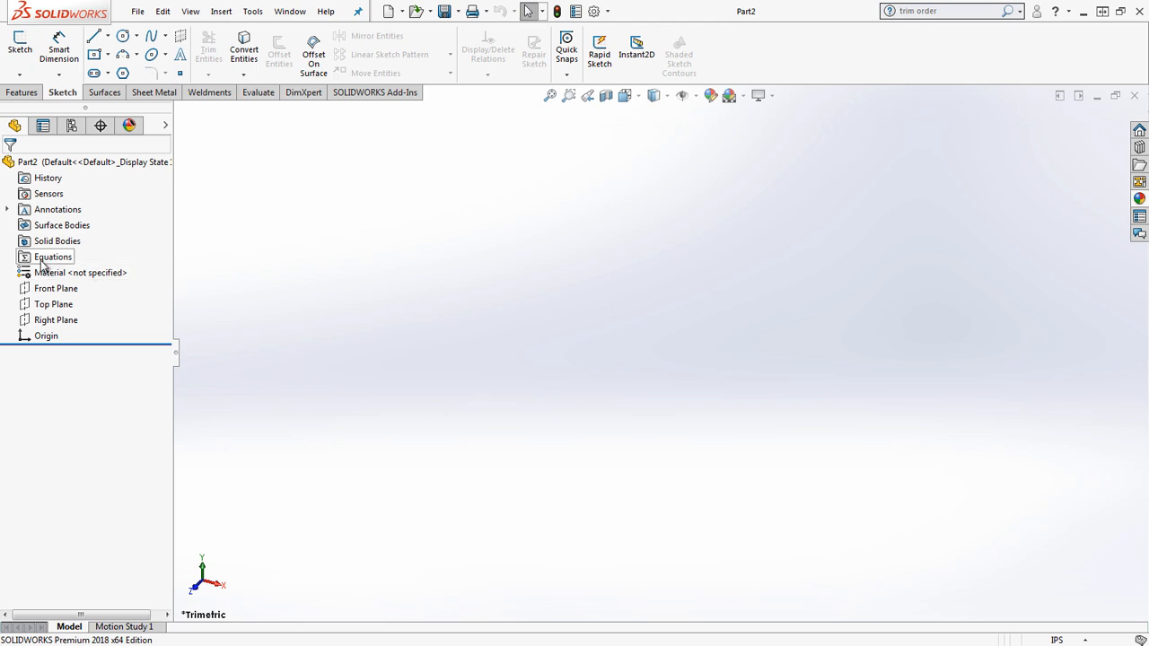
pyautogui.moveTo(57, 264)
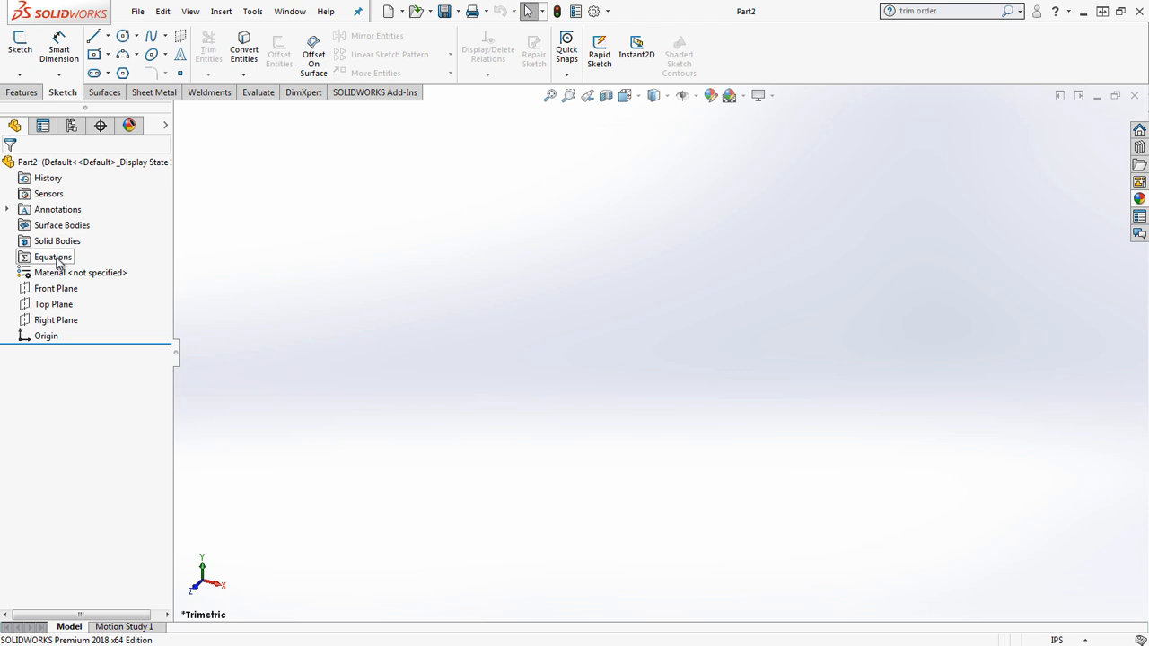
# Step: Bring up the context menu of the Equations folder in the feature tree
pyautogui.rightClick(53, 259)
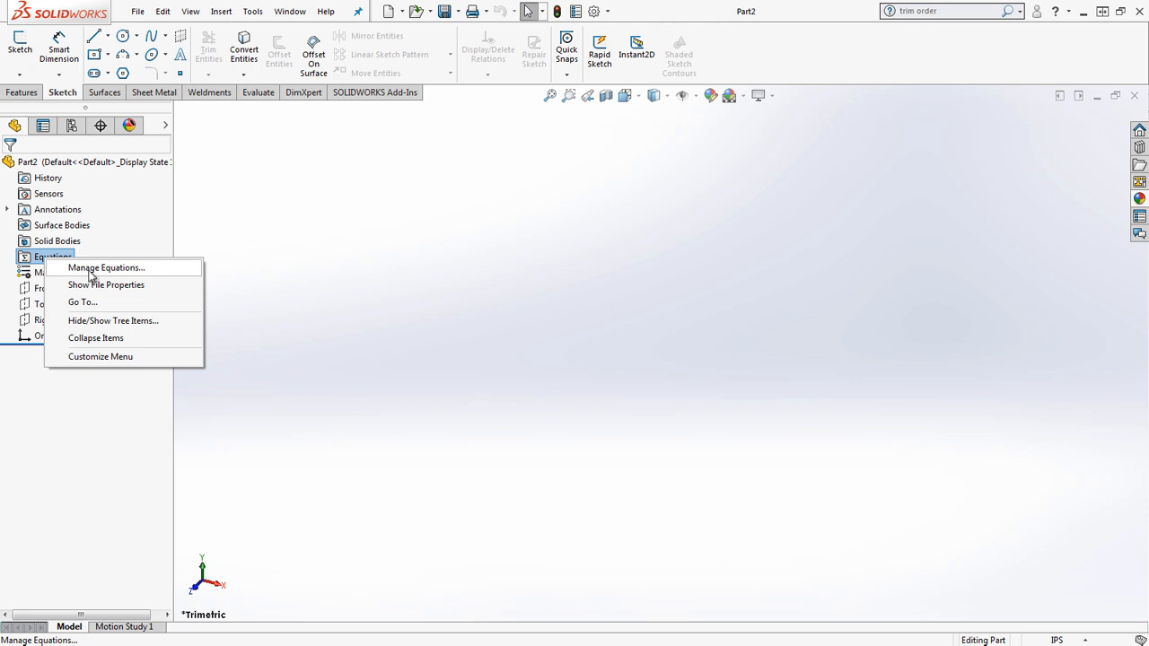
# Step: In Manage Equations, add global variable CubeWidth with value 1
pyautogui.click(105, 268)
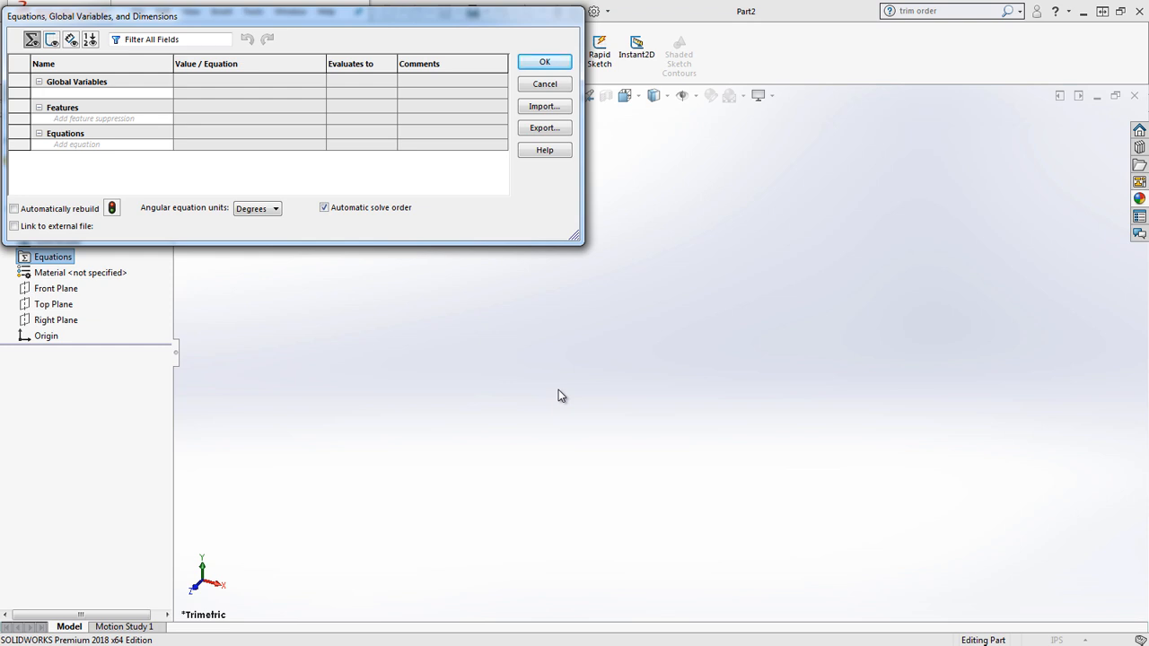
pyautogui.moveTo(574, 262)
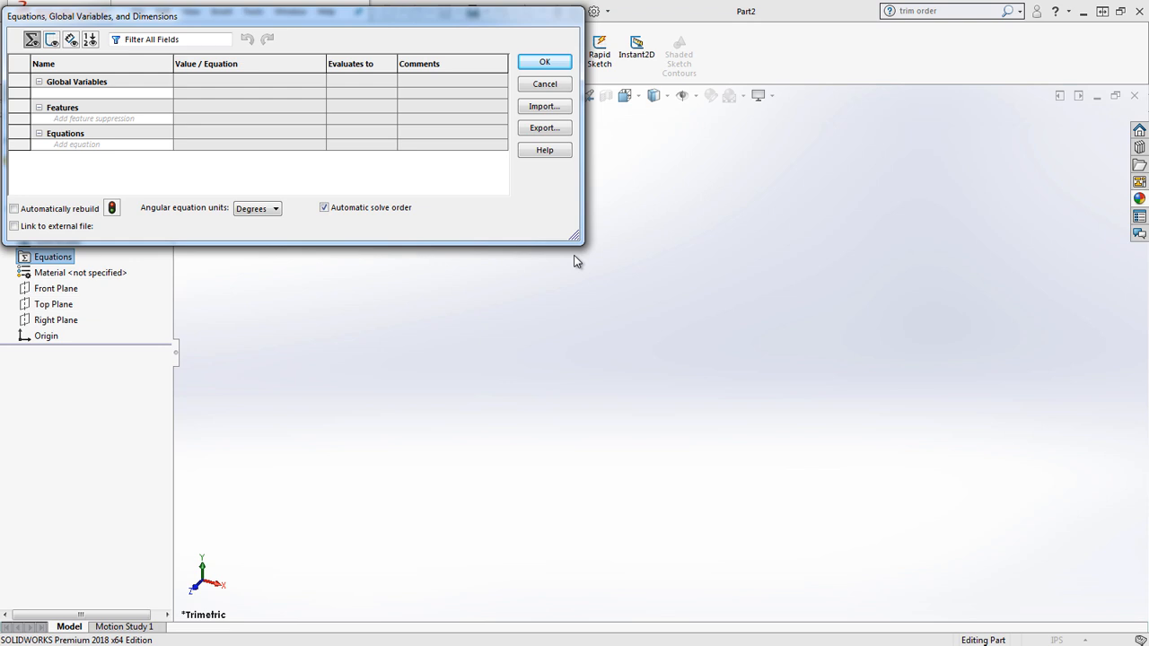
pyautogui.click(107, 93)
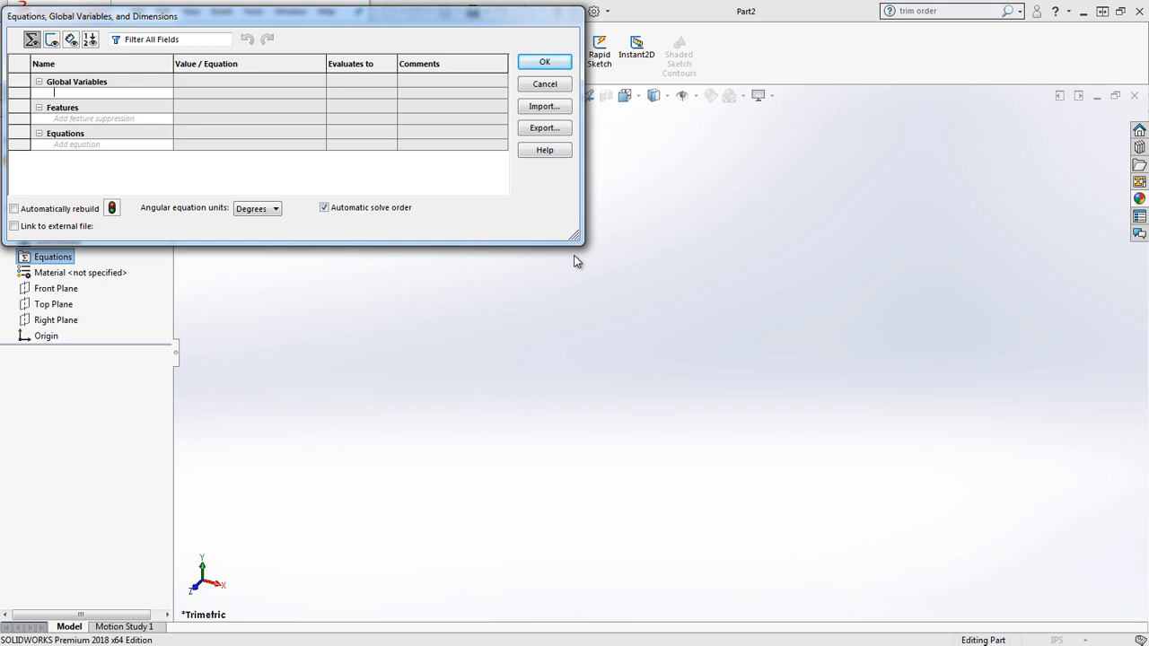
pyautogui.write('CubeWidth"')
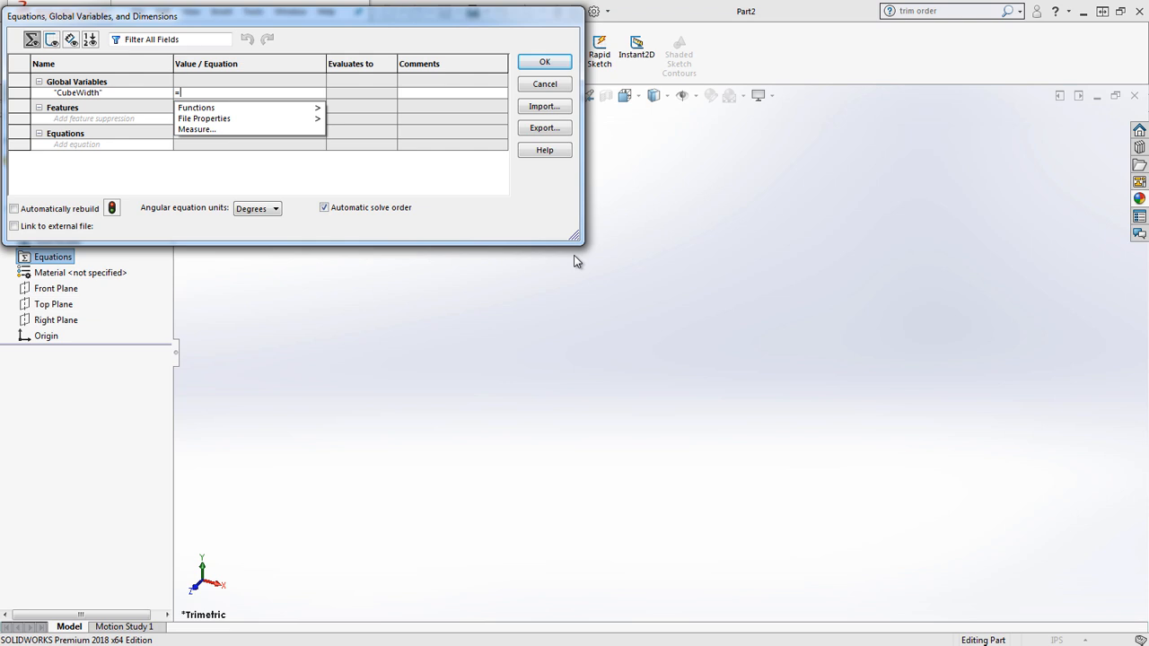
pyautogui.write('1')
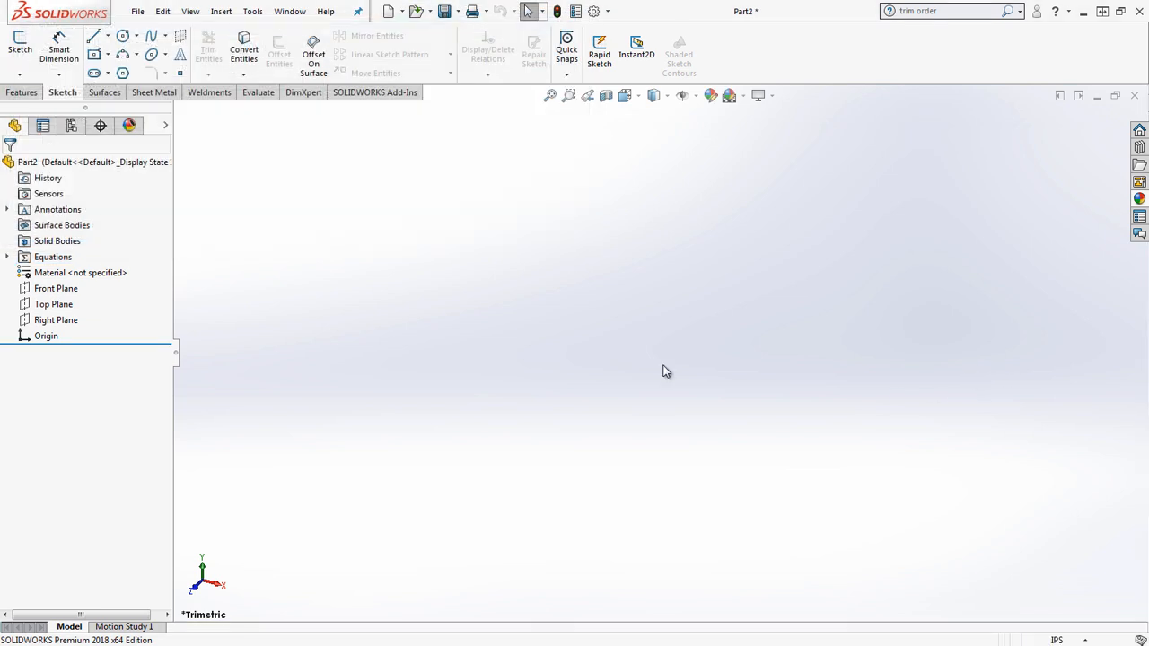
# Step: Make the Top Plane active and begin a sketch on it for the center rectangle
pyautogui.click(56, 288)
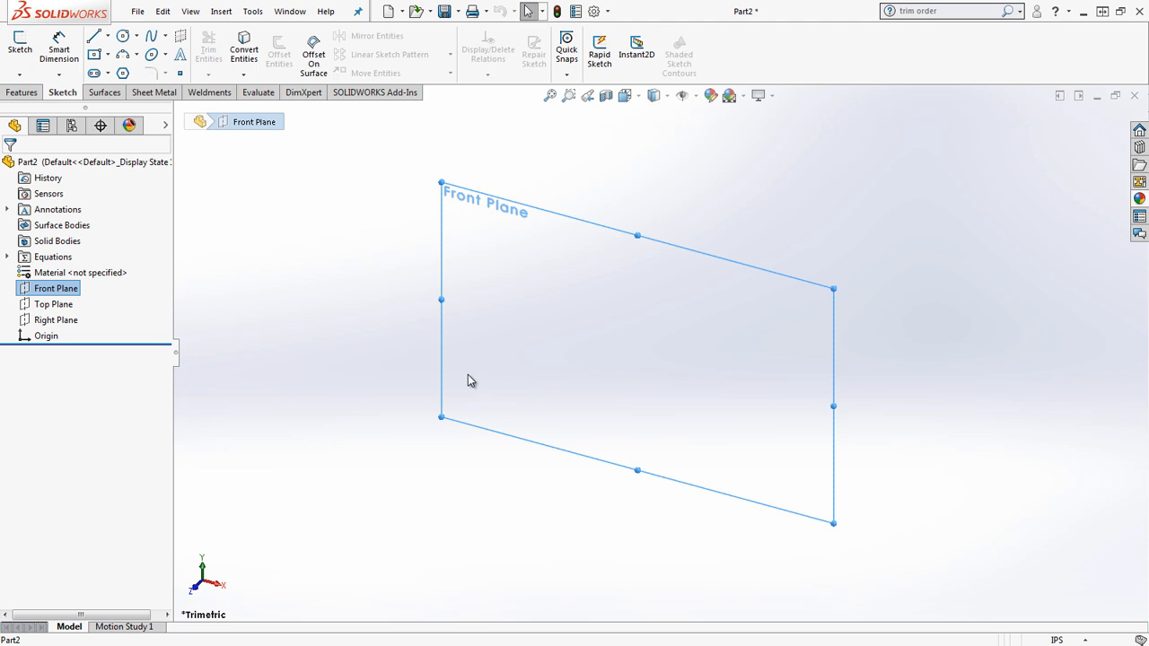
pyautogui.click(54, 287)
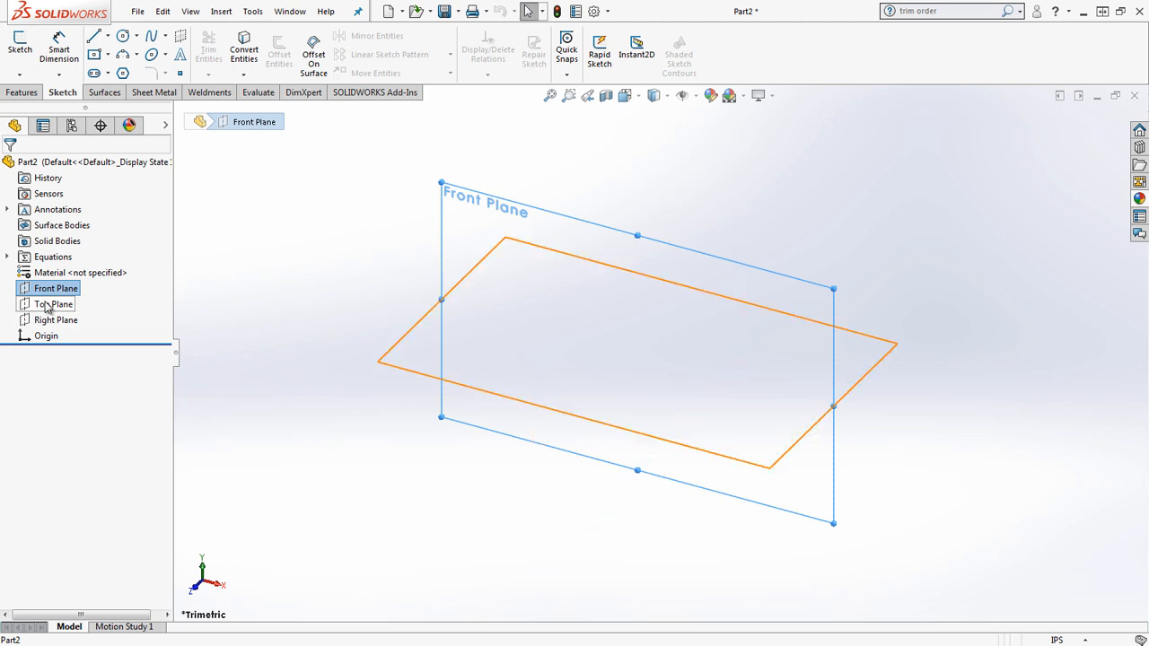
pyautogui.click(58, 303)
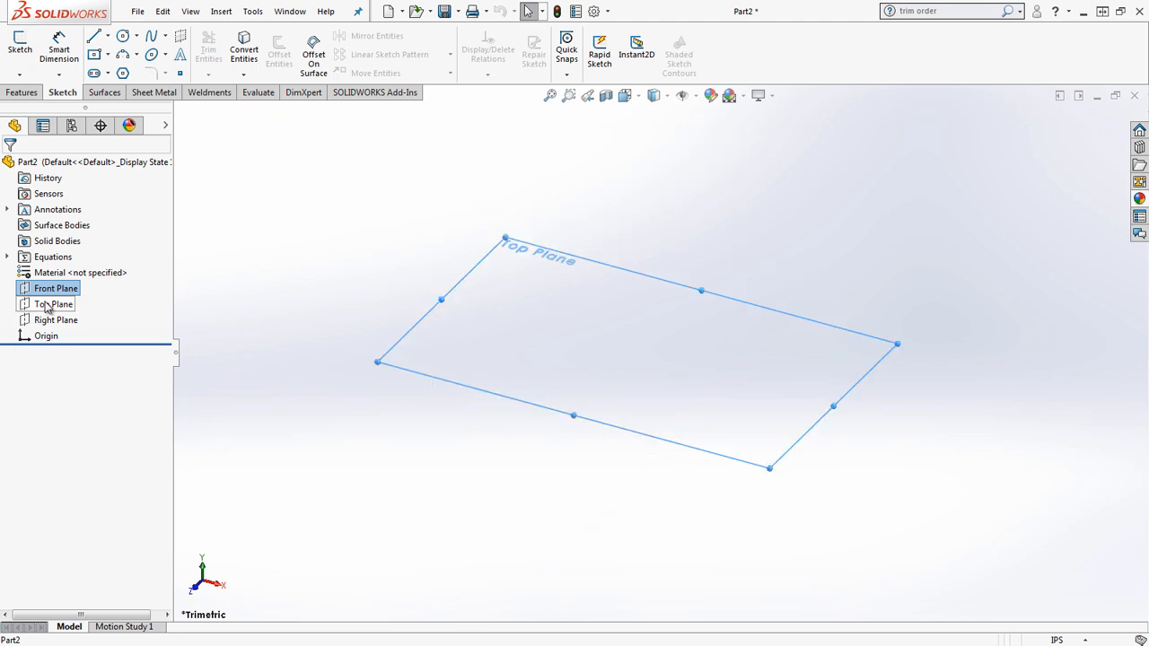
pyautogui.click(54, 303)
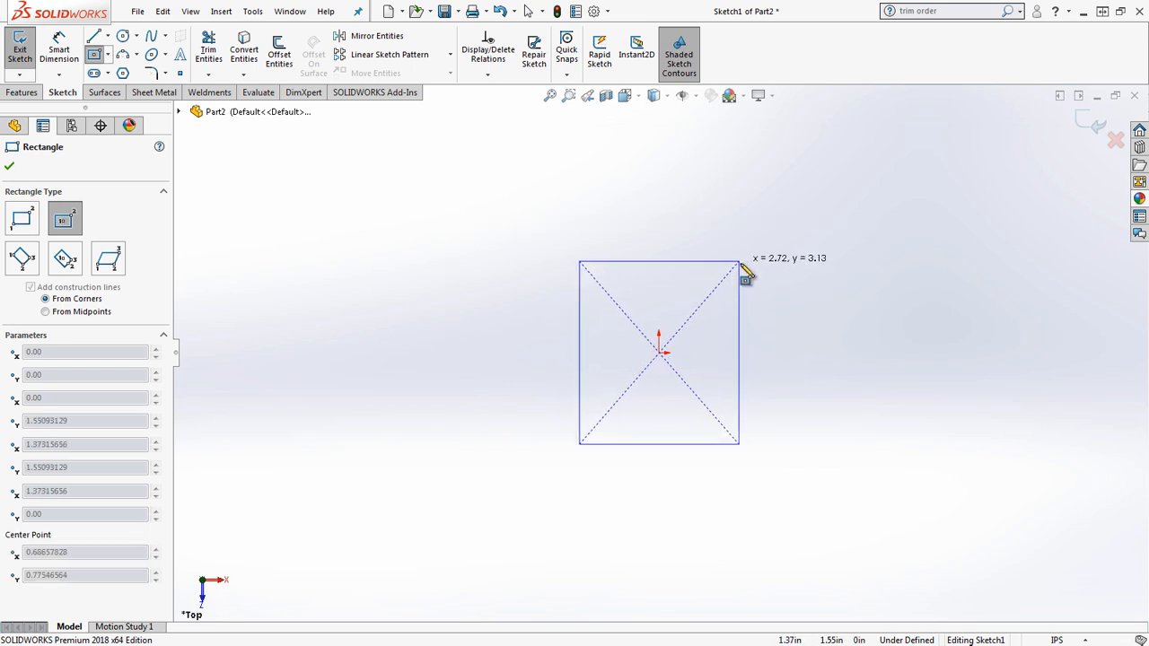
# Step: End the rectangle tool and dimension the vertical side to 1.00 in
pyautogui.rightClick(657, 350)
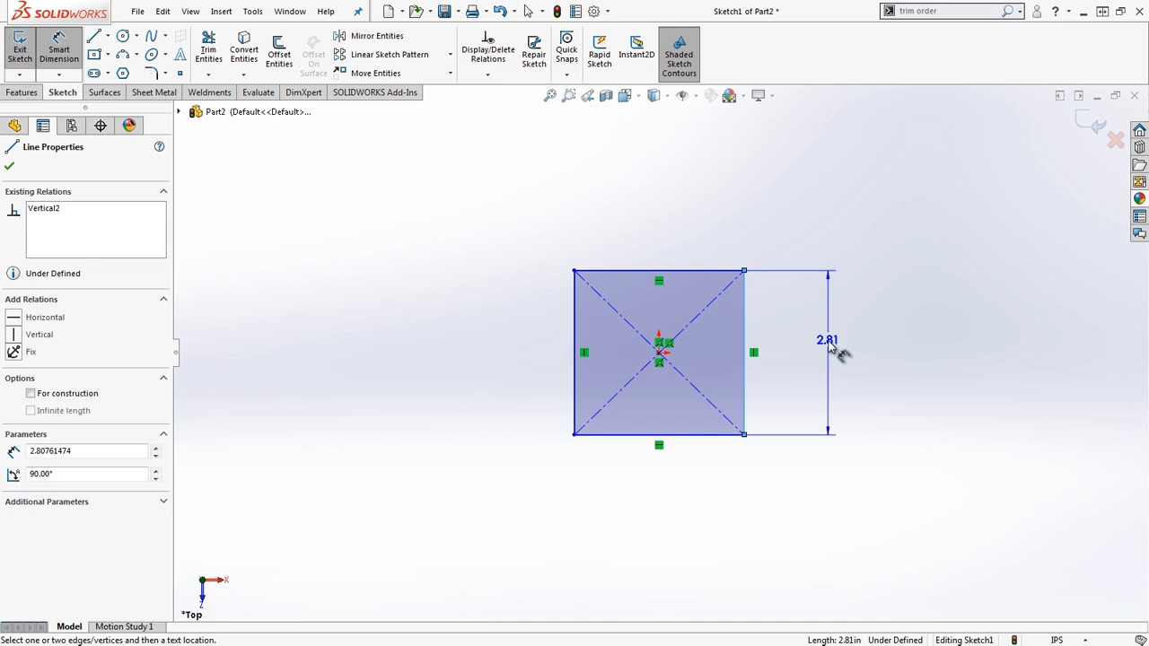
pyautogui.click(826, 340)
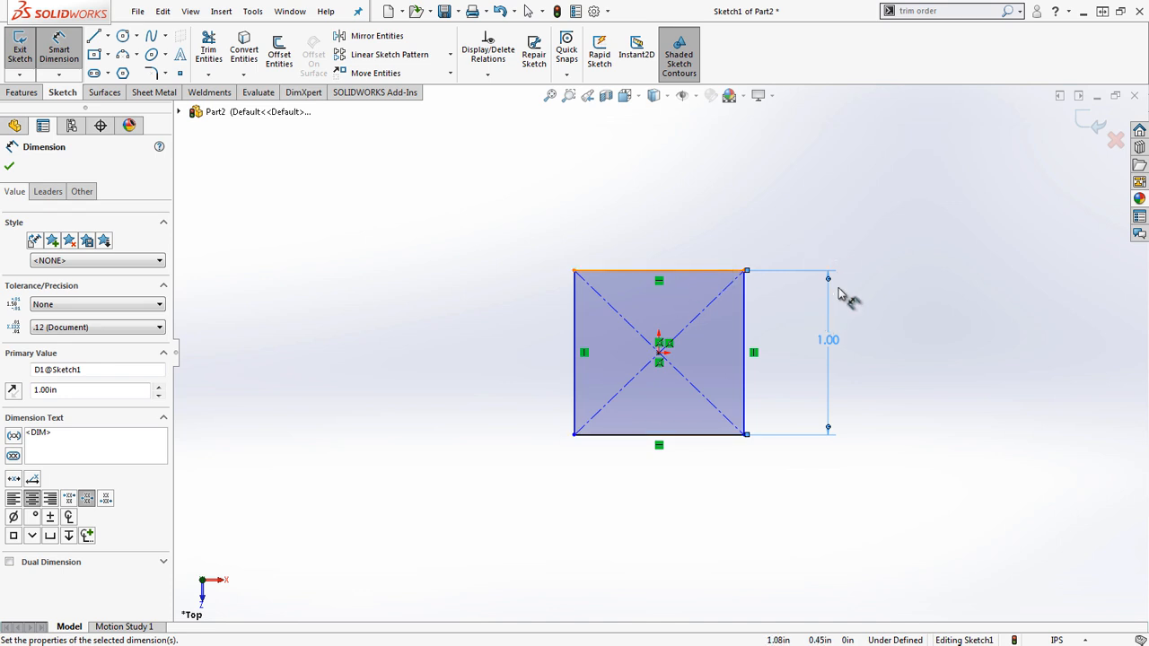
pyautogui.click(11, 165)
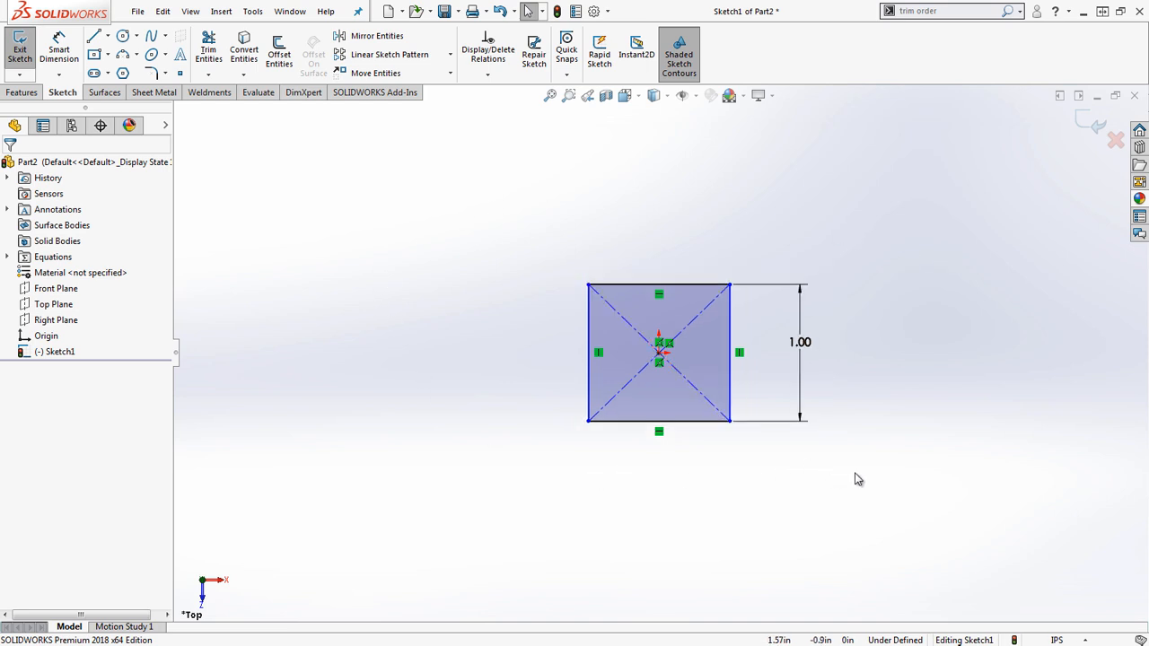
pyautogui.moveTo(668, 276)
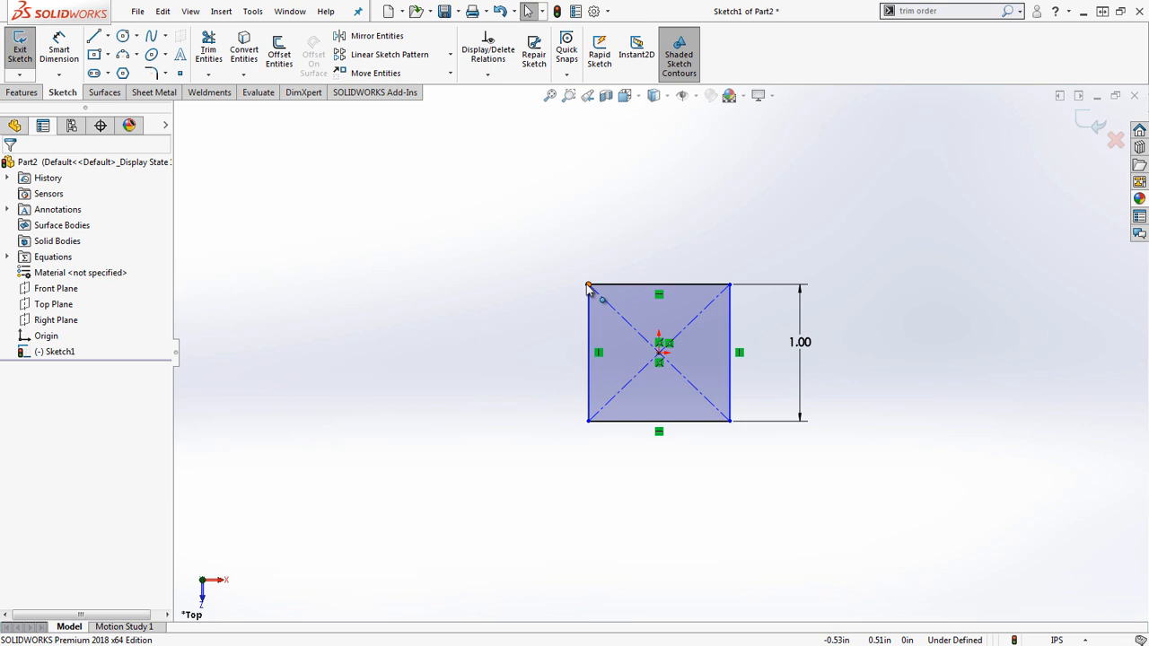
# Step: Narrow the rectangle from its corner, then select its right and top edges together
pyautogui.click(600, 286)
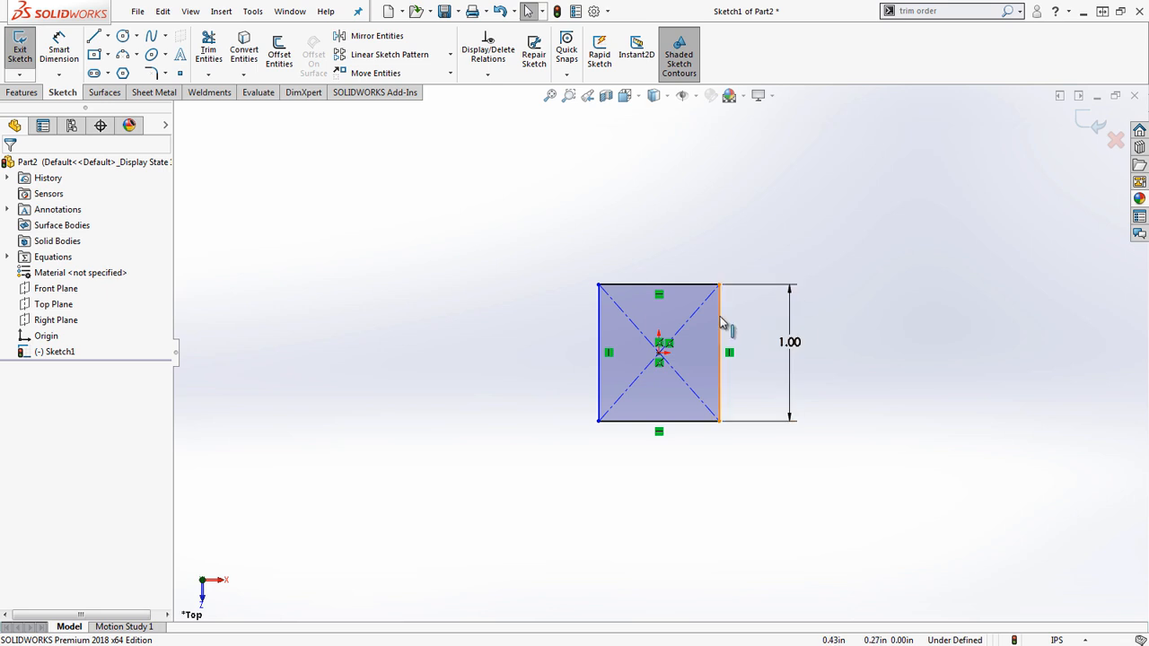
pyautogui.click(657, 285)
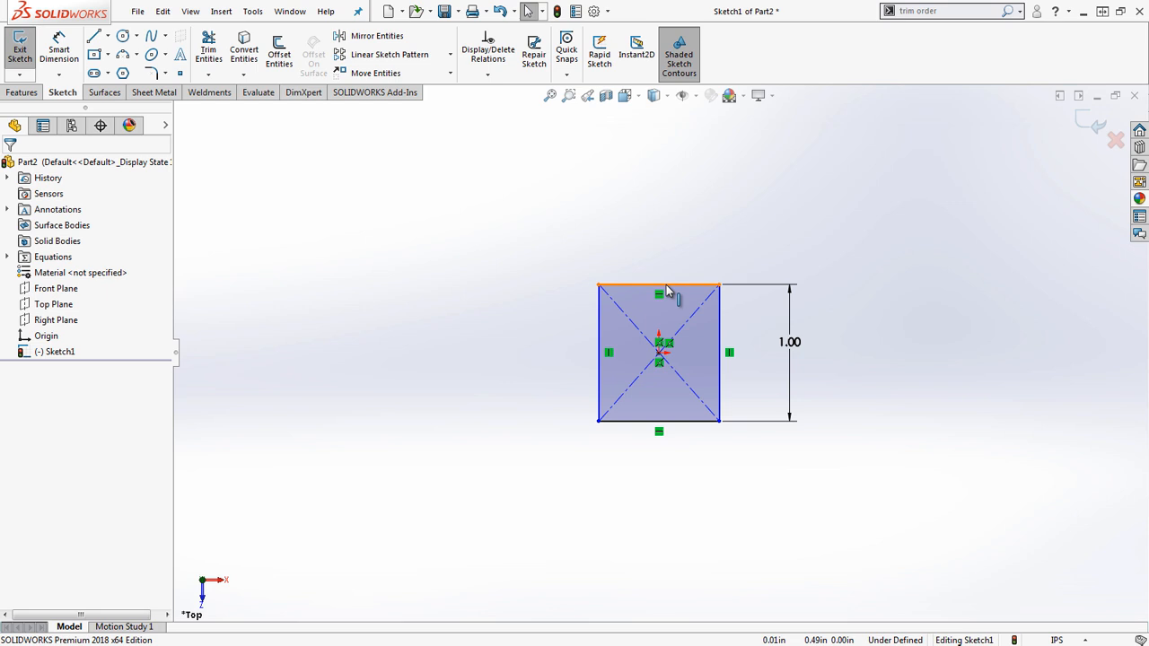
pyautogui.click(720, 351)
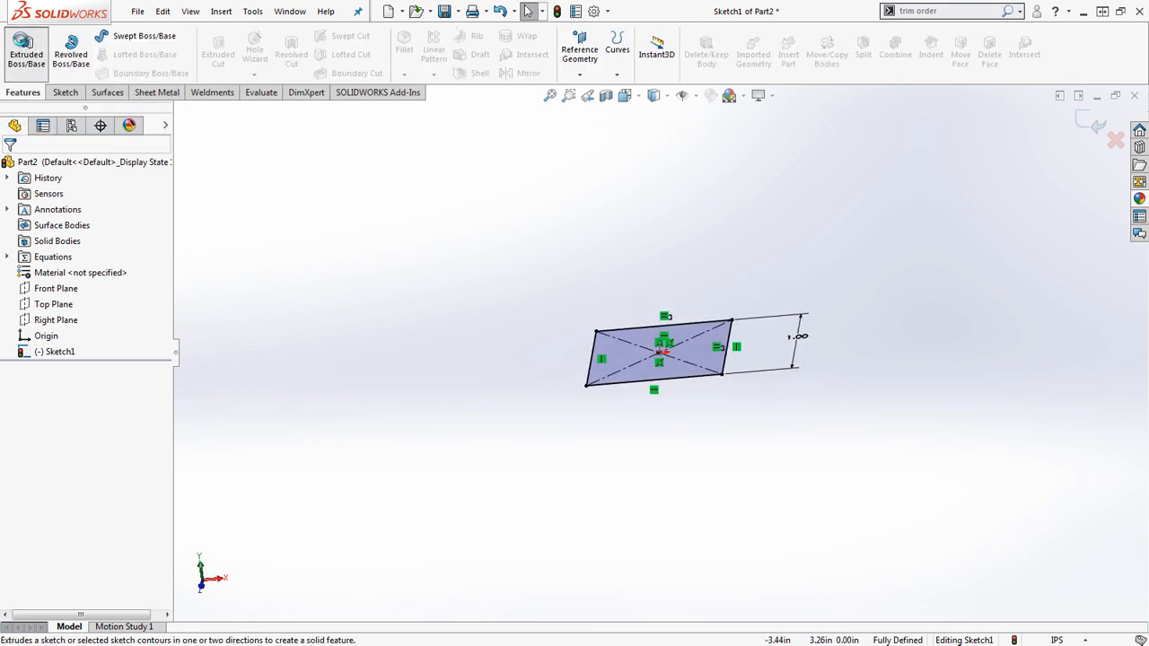
# Step: Extrude the square sketch as a Blind boss 1 in deep and accept it
pyautogui.click(25, 50)
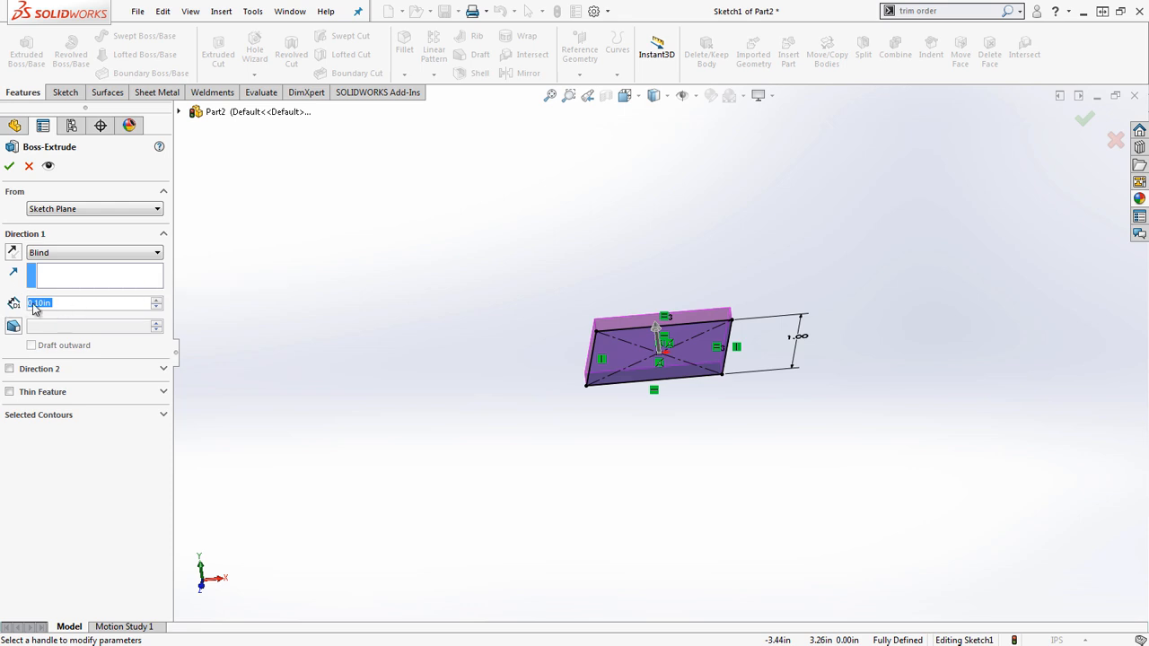
pyautogui.moveTo(32, 305)
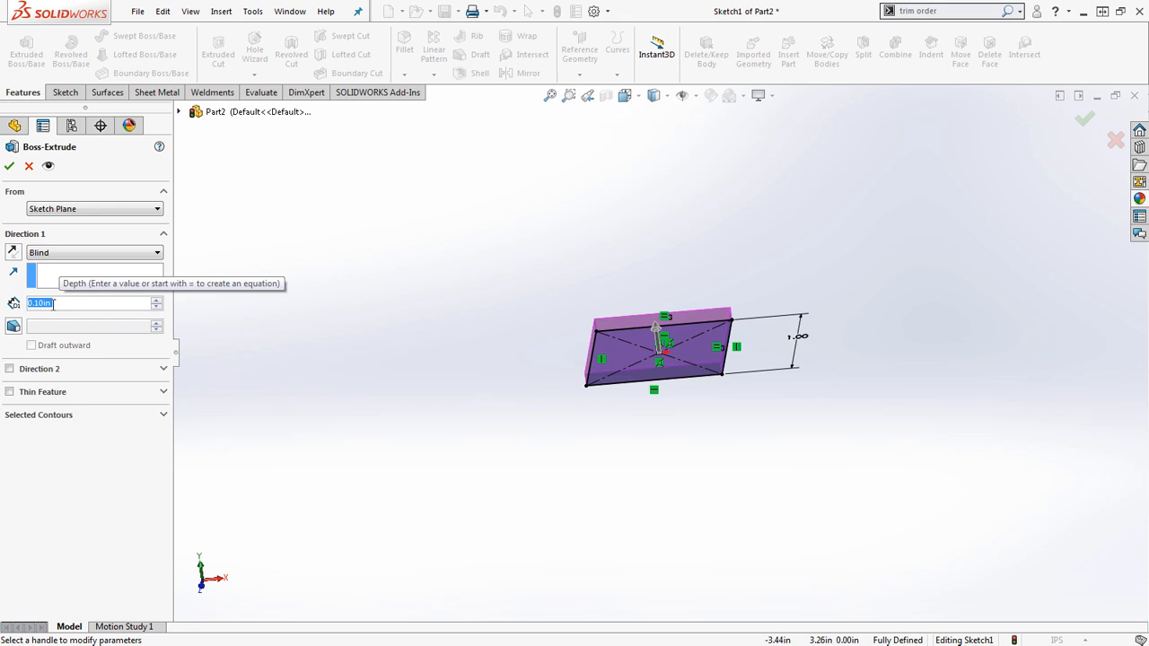
pyautogui.moveTo(50, 307)
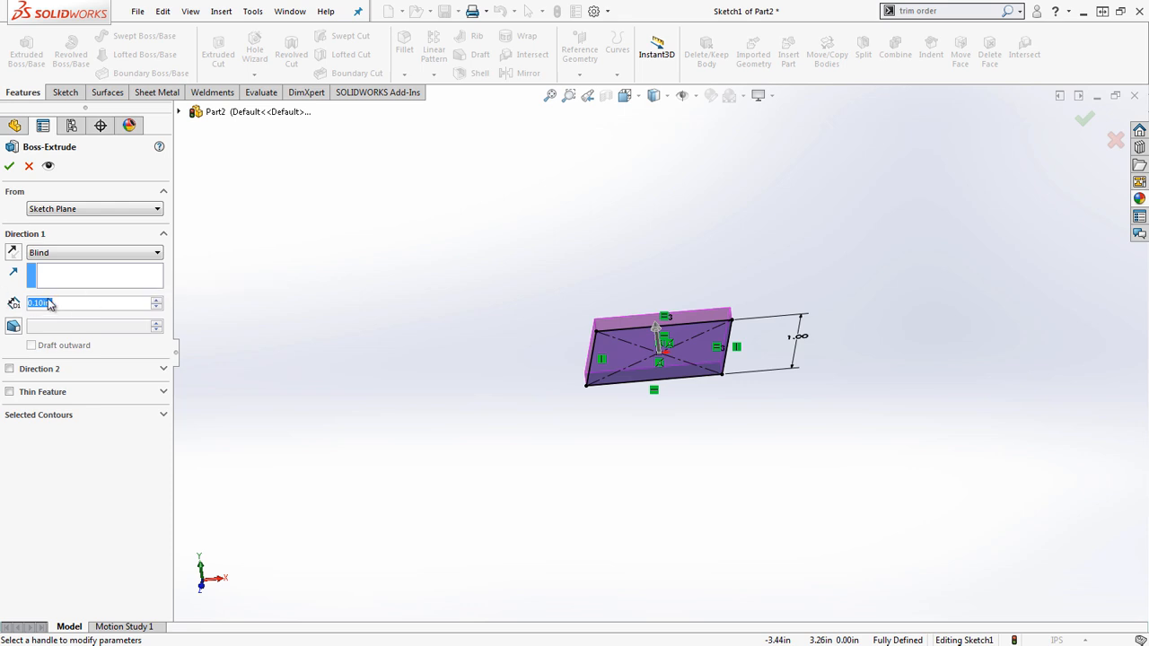
pyautogui.moveTo(332, 306)
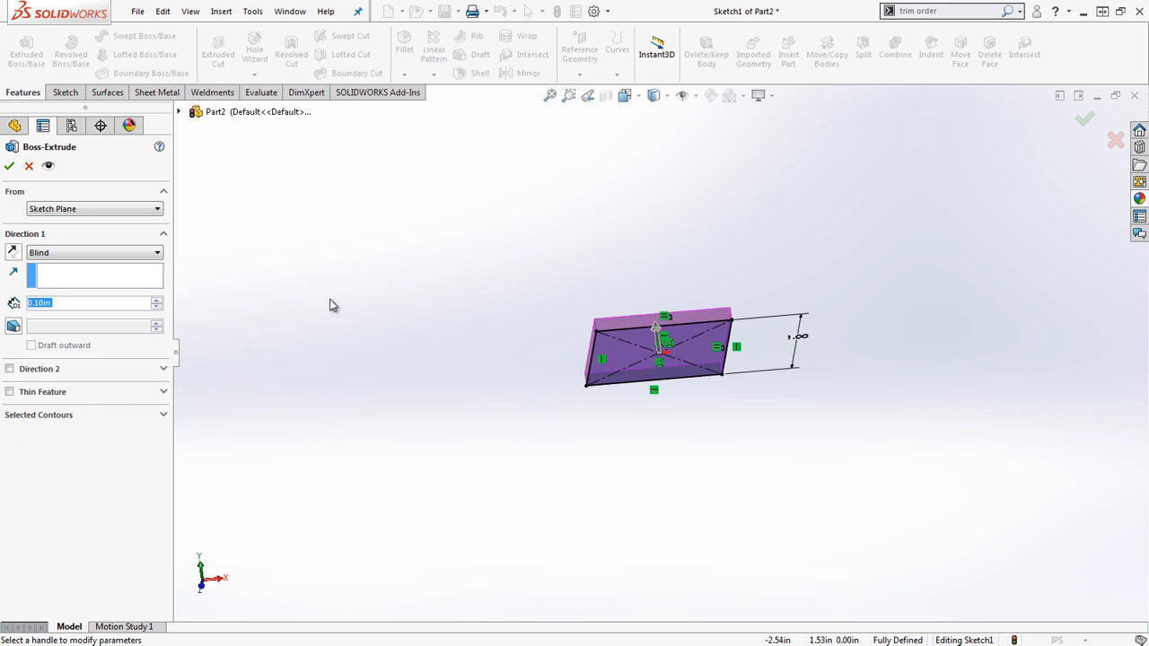
pyautogui.write('1')
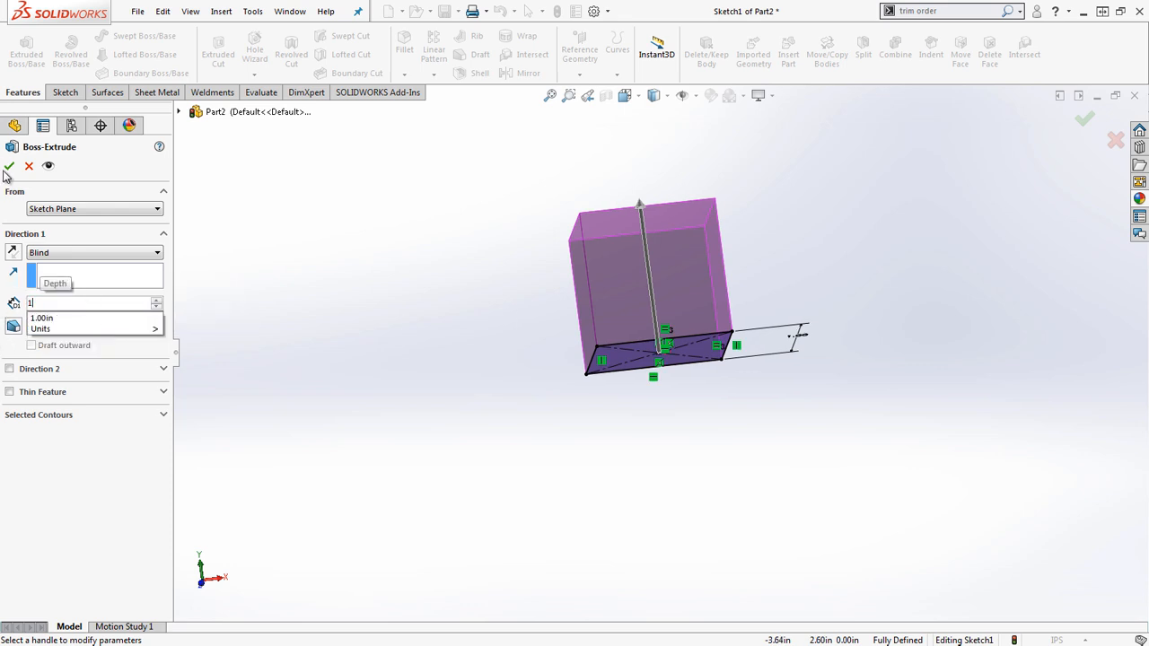
pyautogui.click(9, 167)
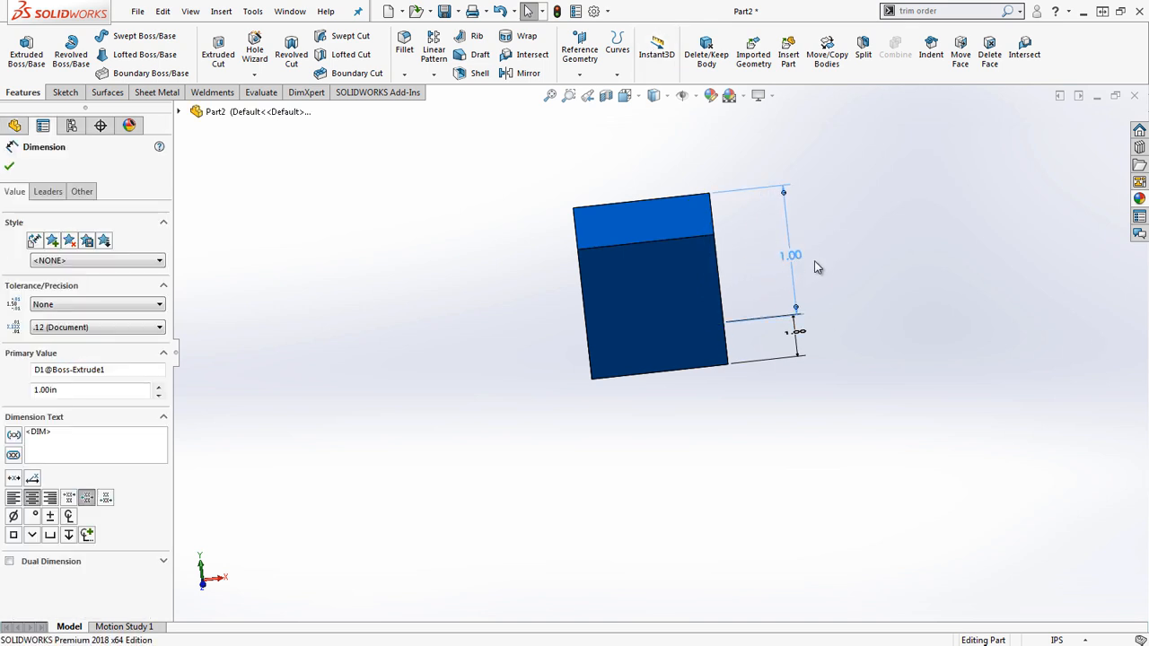
# Step: Edit Boss-Extrude1 so its depth equals the CubeWidth global variable
pyautogui.doubleClick(790, 255)
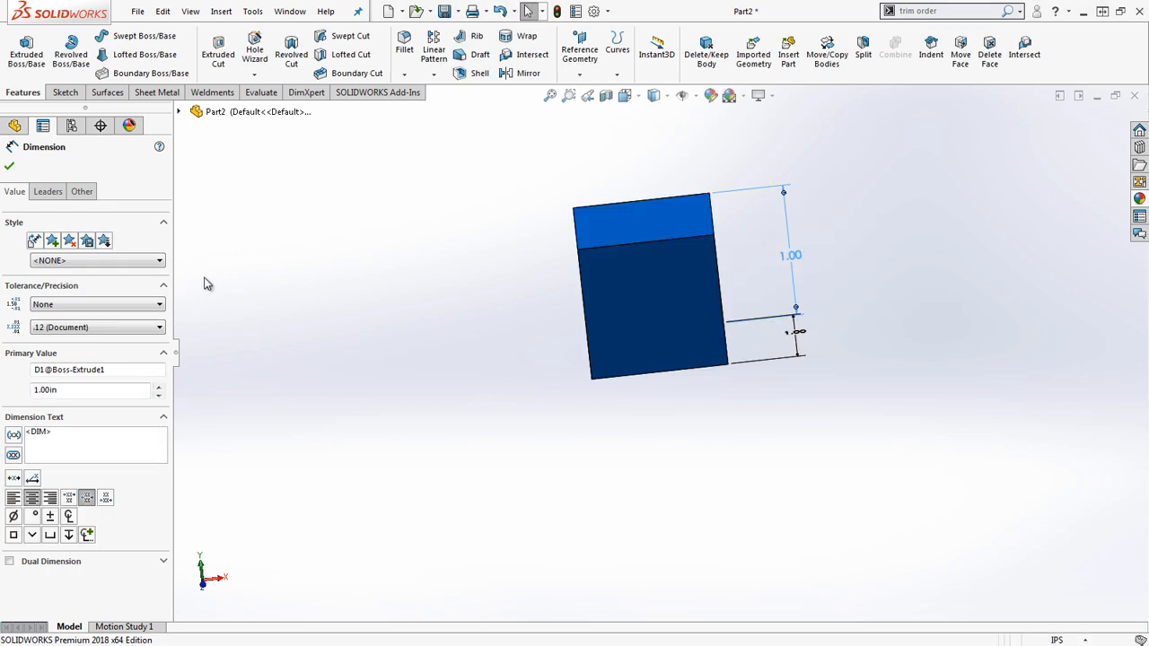
pyautogui.rightClick(53, 350)
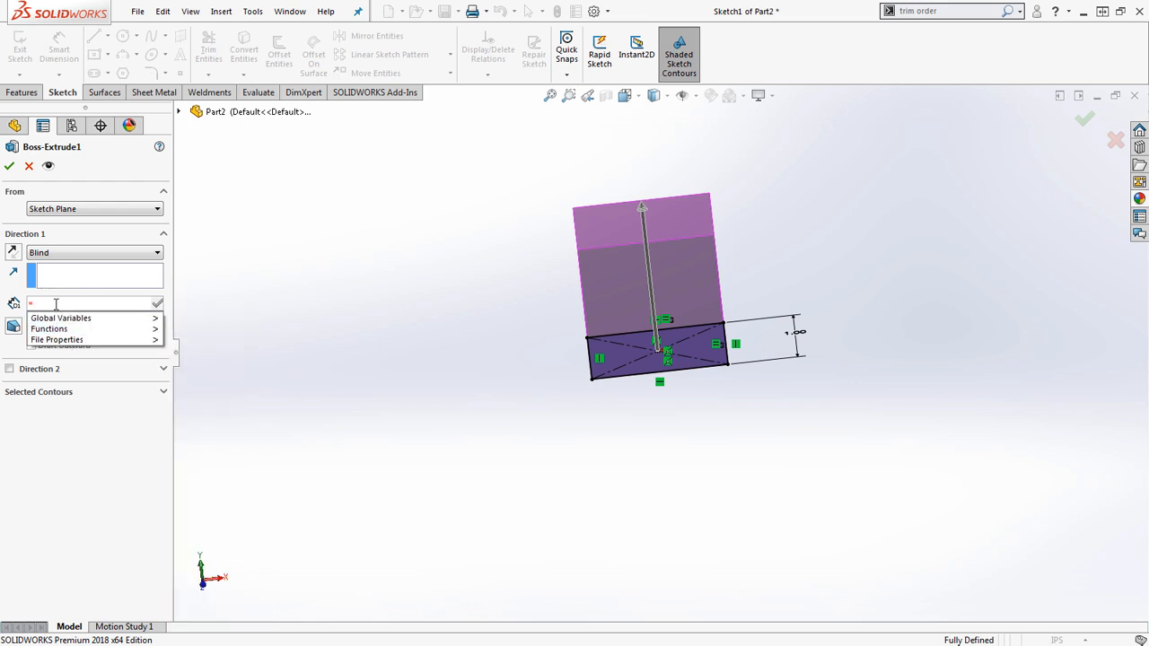
pyautogui.moveTo(61, 319)
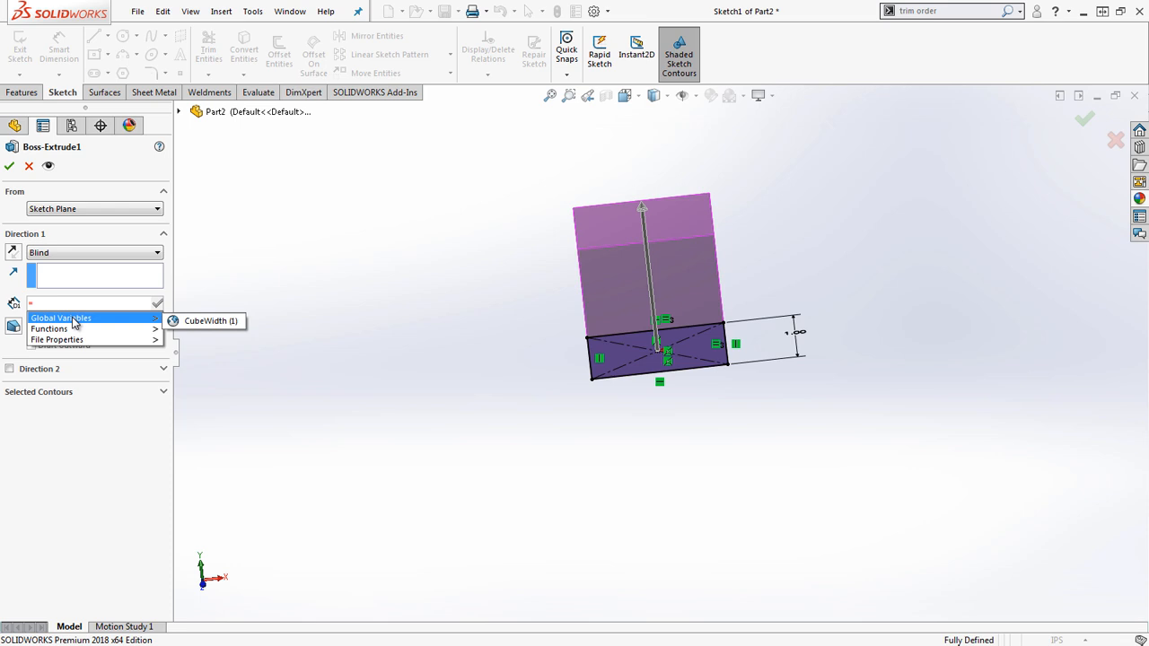
pyautogui.moveTo(86, 323)
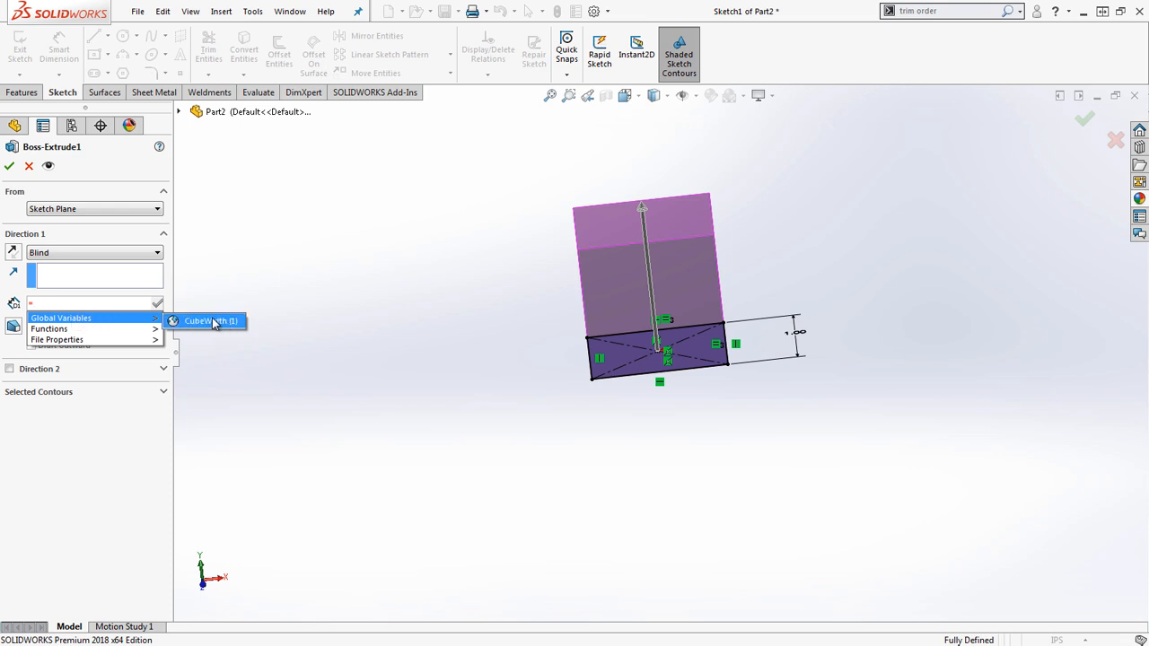
pyautogui.click(9, 165)
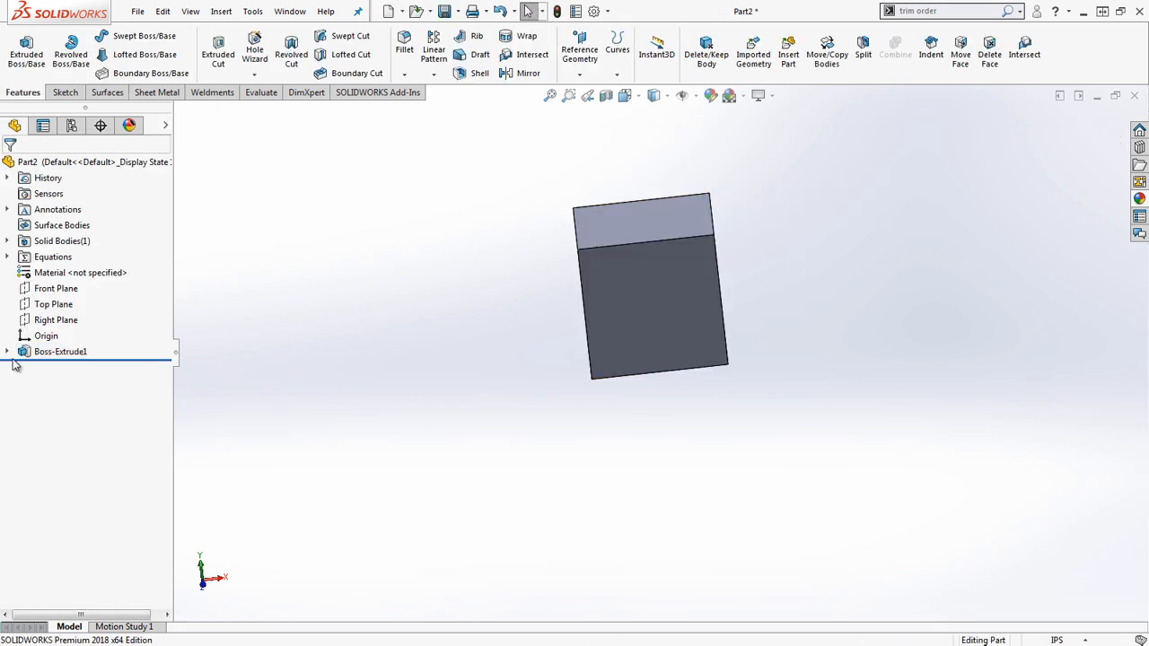
# Step: Link the sketch width dimension to =CubeWidth, then bring up the Equations menu again
pyautogui.click(62, 350)
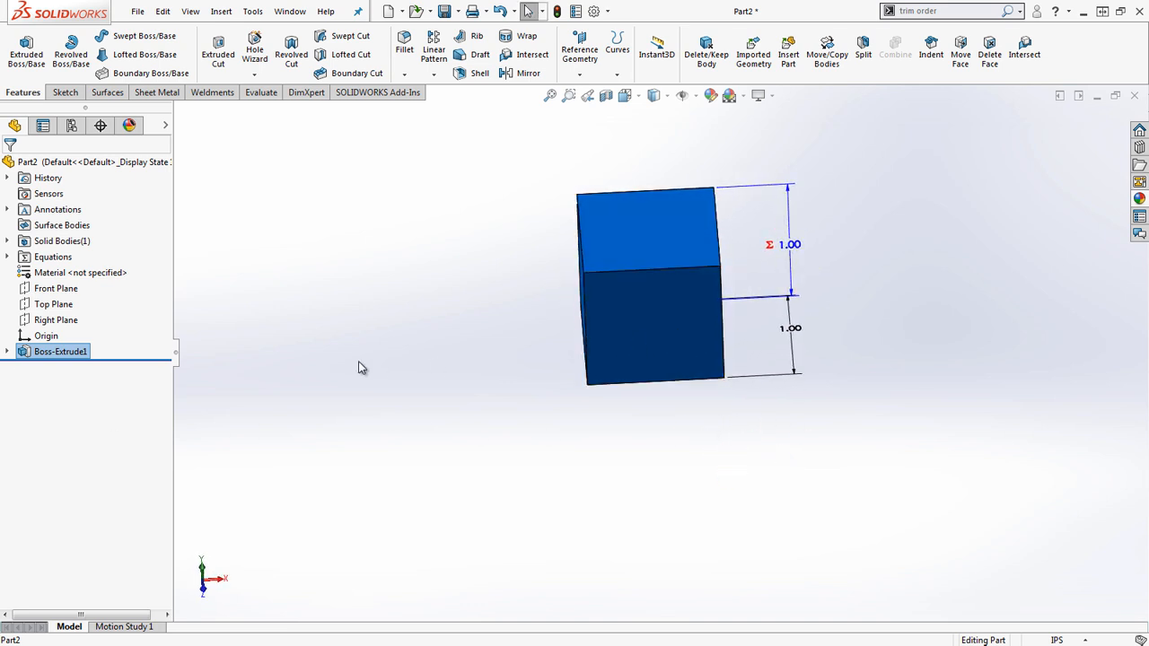
pyautogui.click(492, 232)
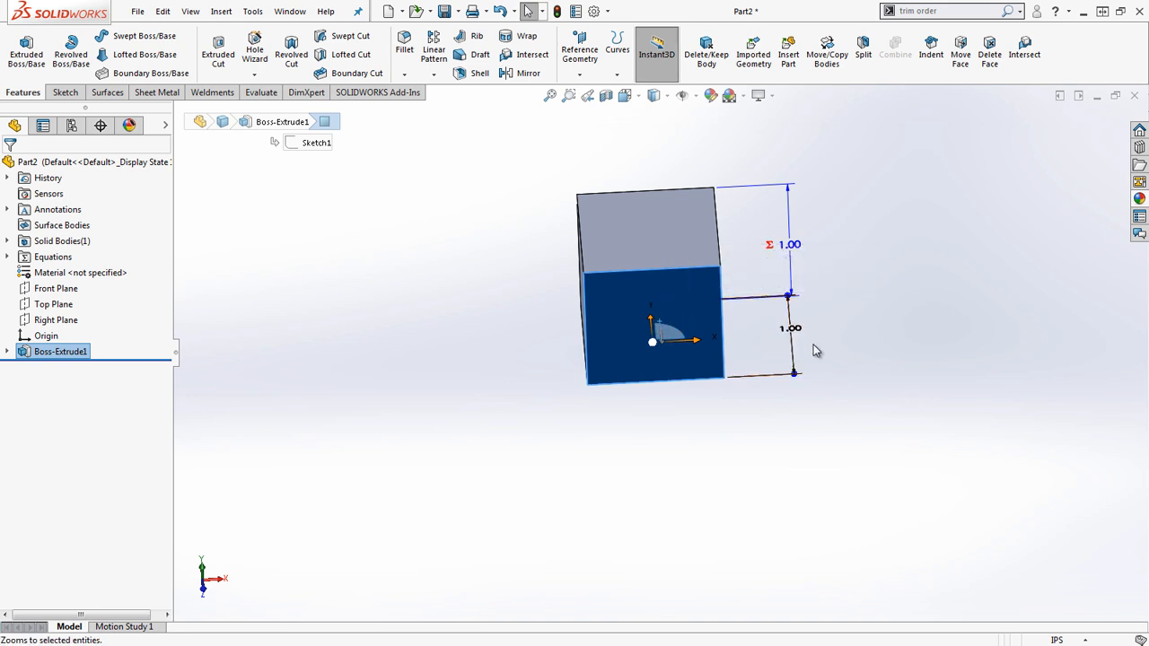
pyautogui.doubleClick(790, 327)
pyautogui.write('=')
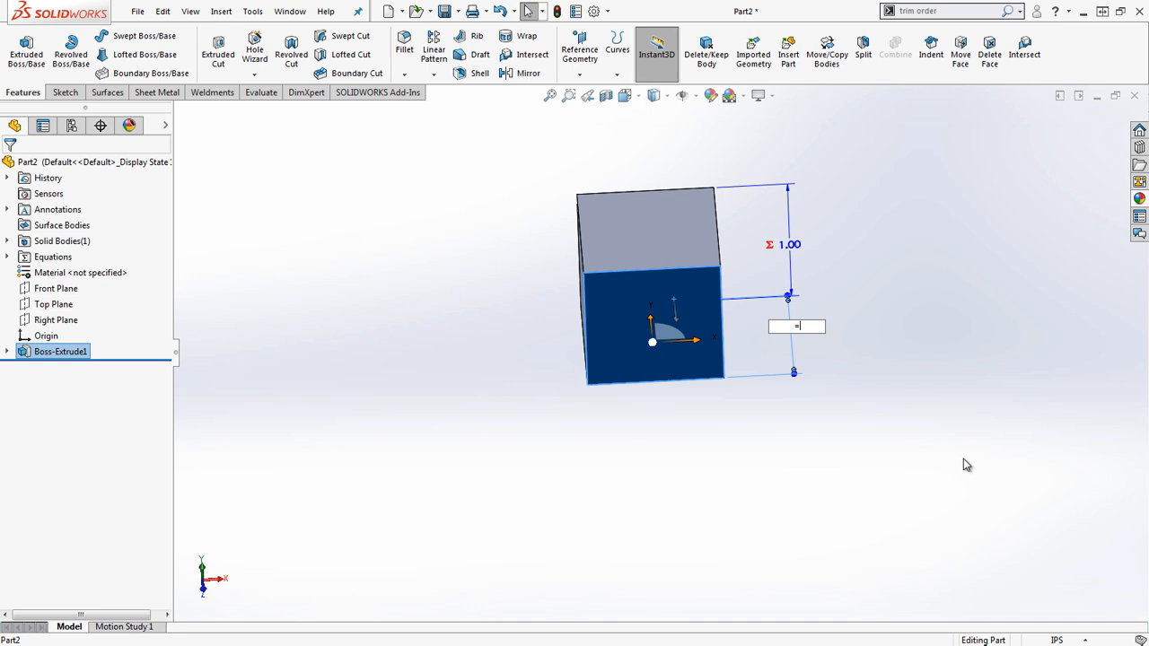
pyautogui.click(657, 53)
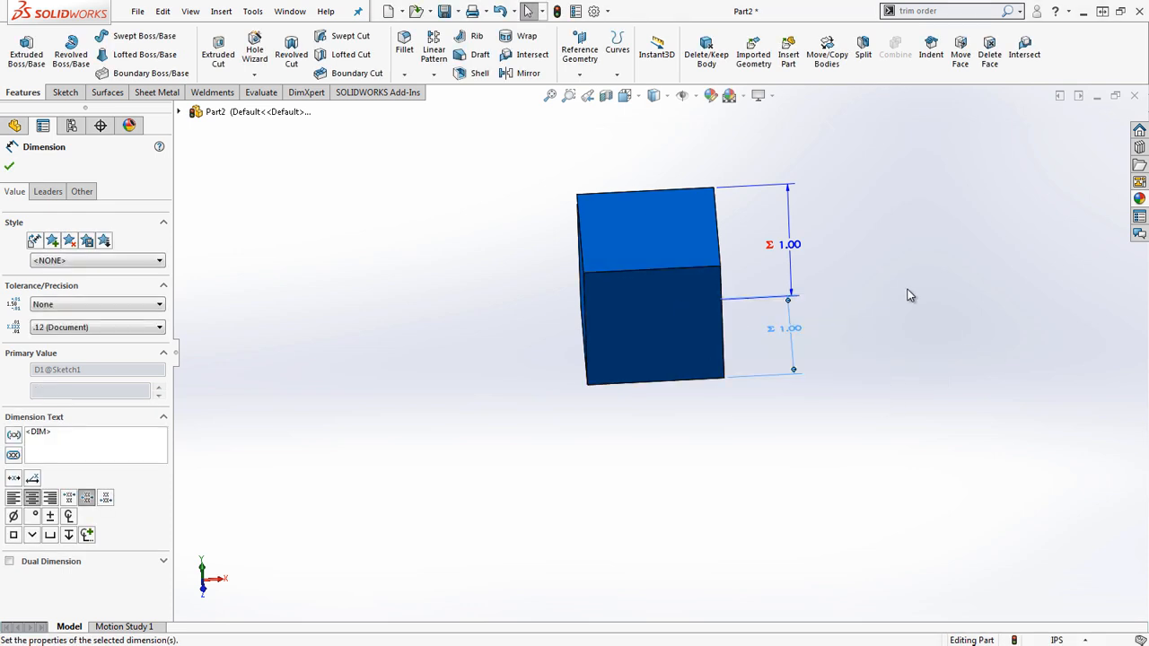
pyautogui.rightClick(52, 259)
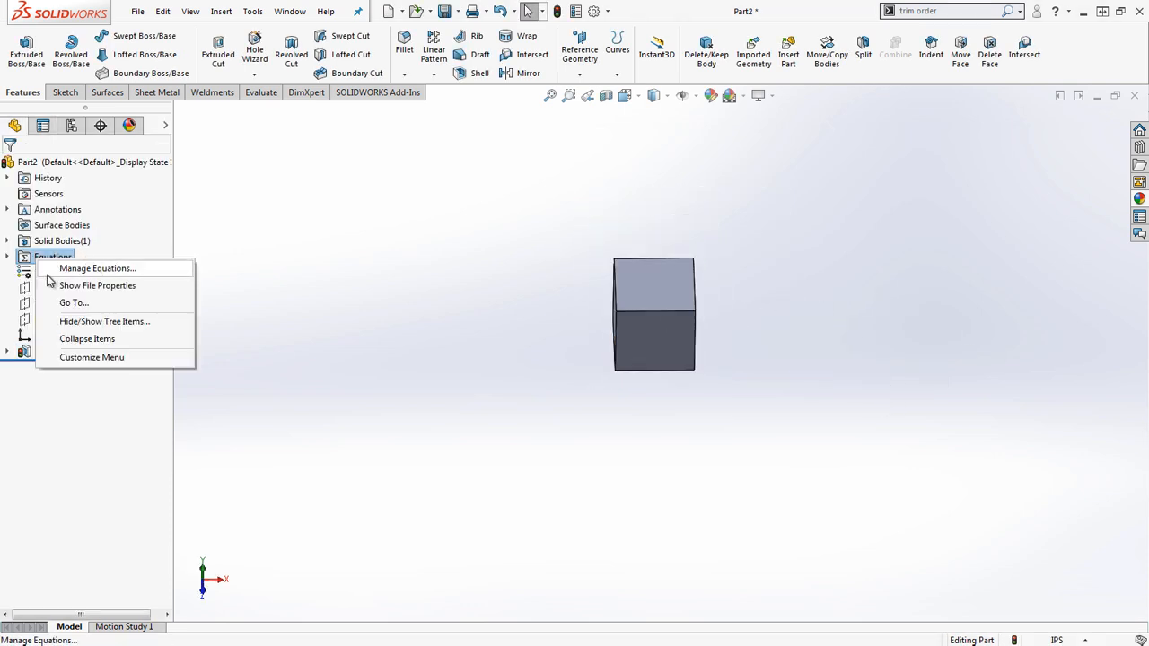
# Step: Set the CubeWidth global variable to 2 in Manage Equations and accept
pyautogui.click(97, 269)
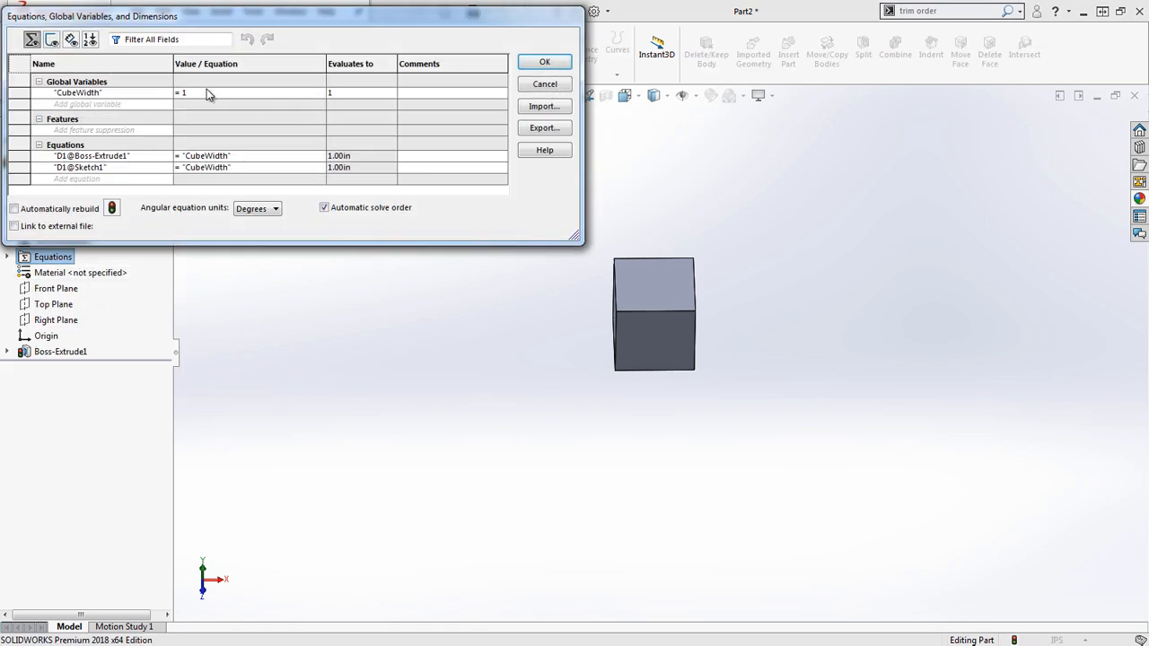
pyautogui.write('2')
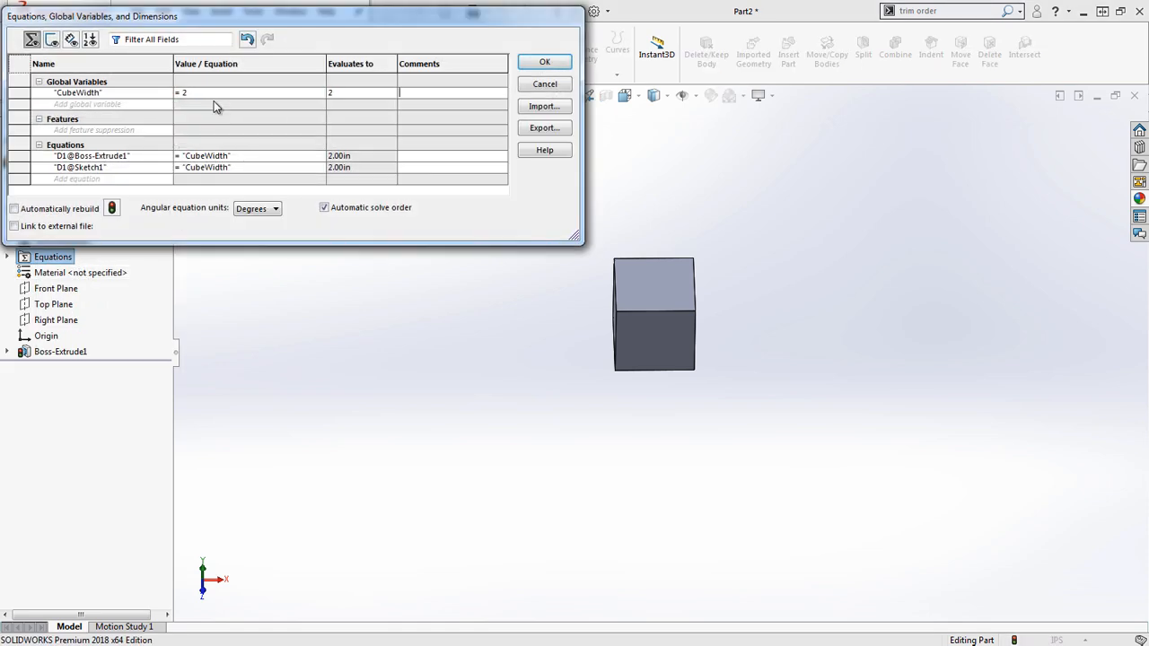
pyautogui.click(544, 61)
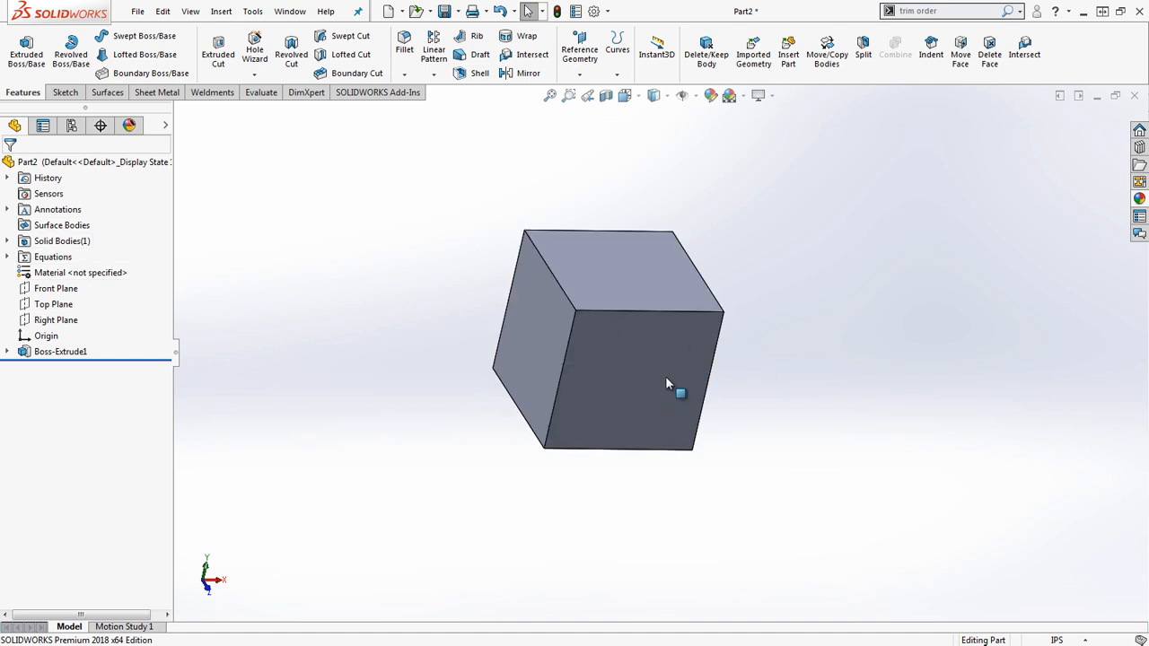
# Step: Re-link the sketch width dimension to ="CubeWidth" so the cube rebuilds at 2.00 in
pyautogui.click(61, 350)
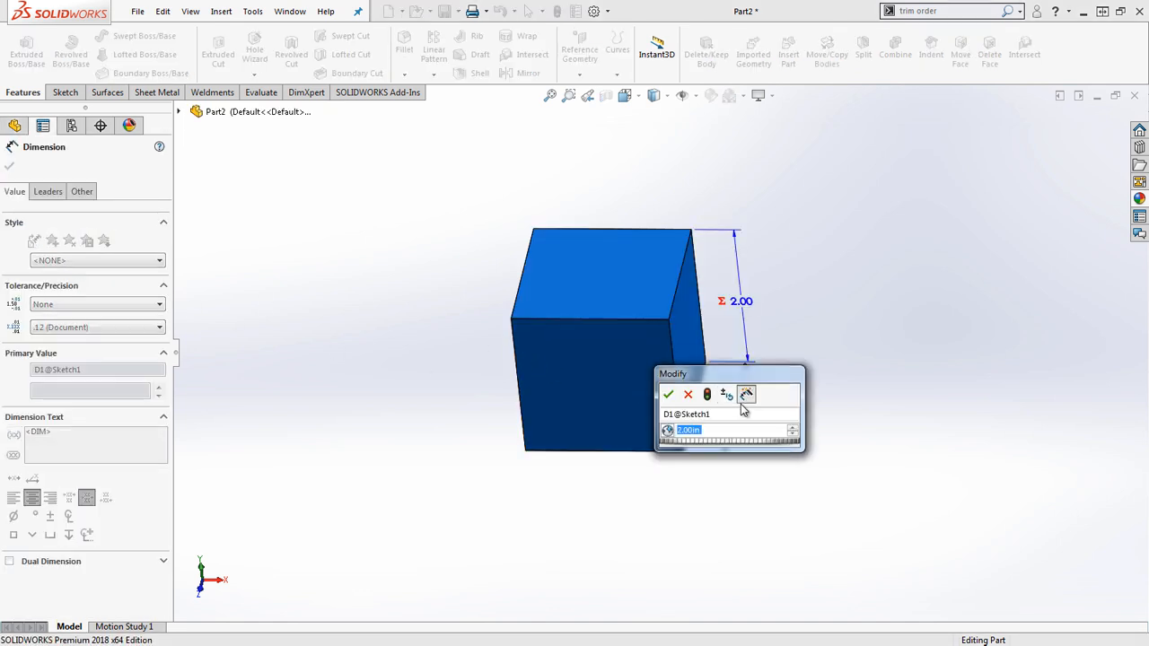
pyautogui.write('="CubeWidth"')
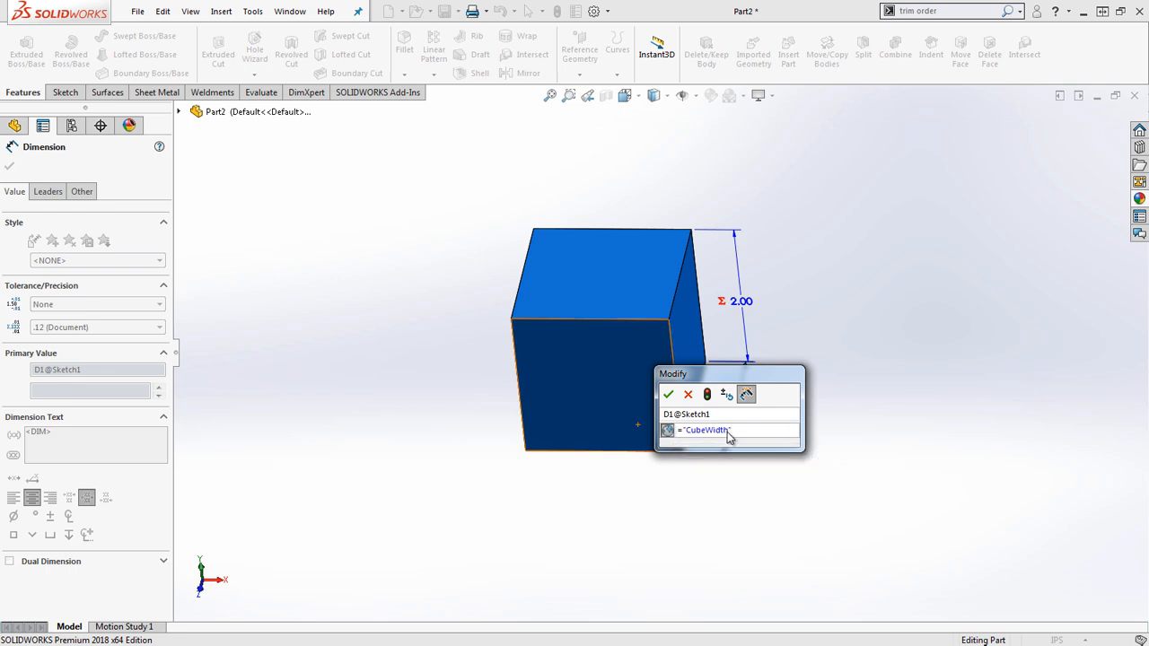
pyautogui.click(668, 395)
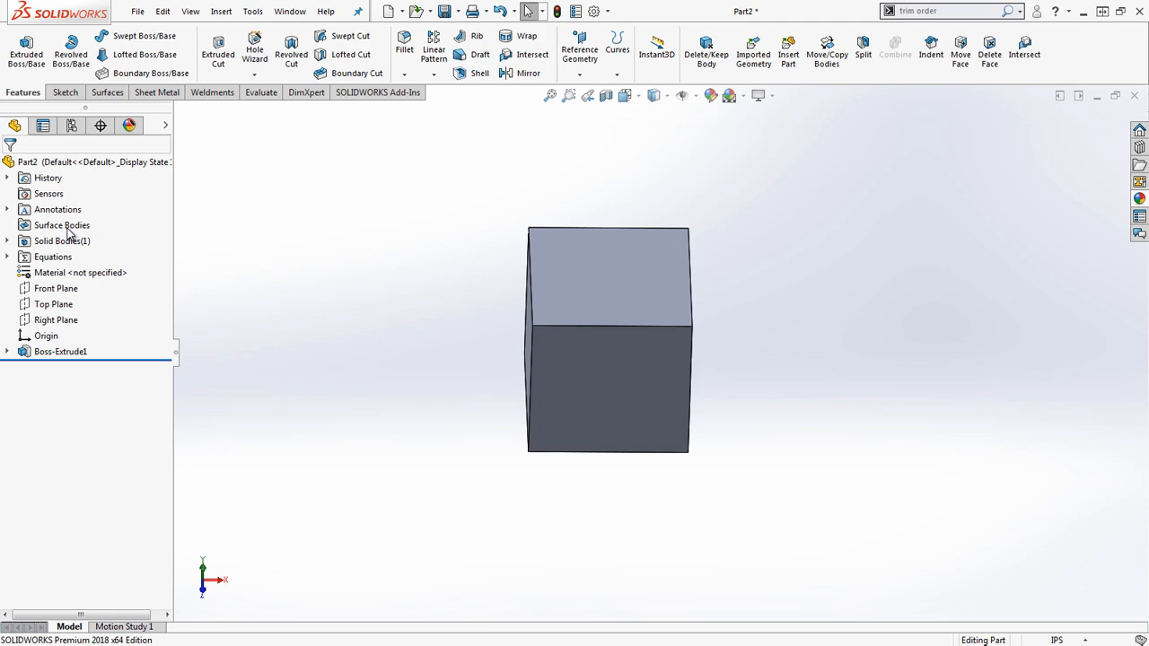
# Step: Delete the CubeWidth global variable and its equations, leaving plain 2.00 in dimensions
pyautogui.doubleClick(54, 257)
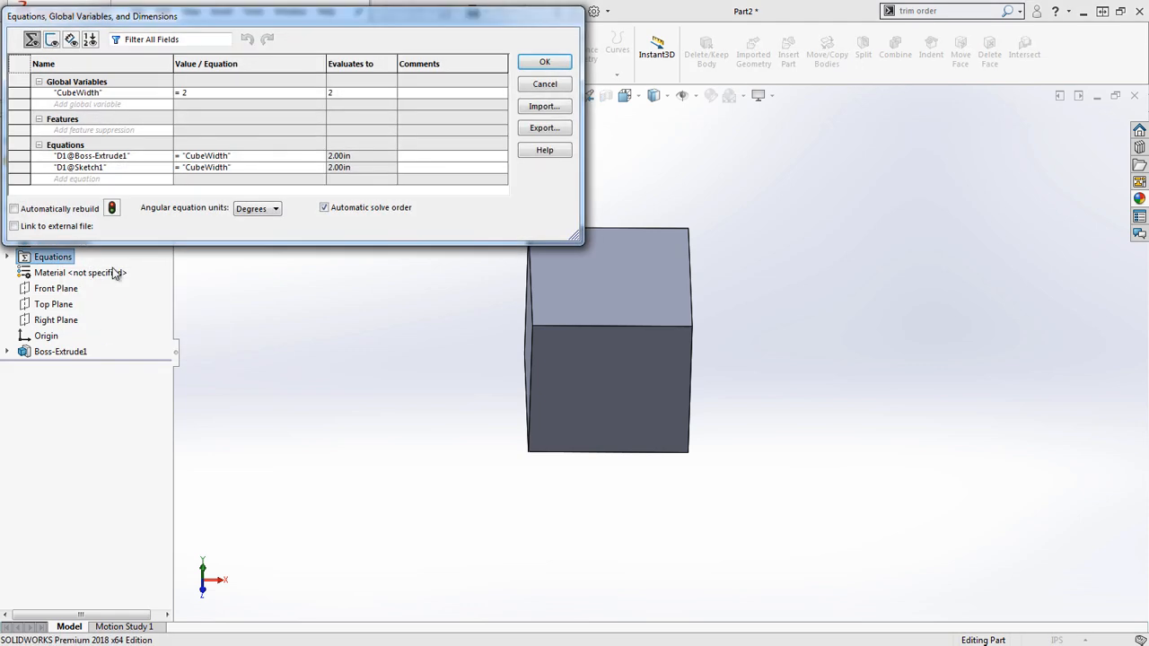
pyautogui.rightClick(90, 154)
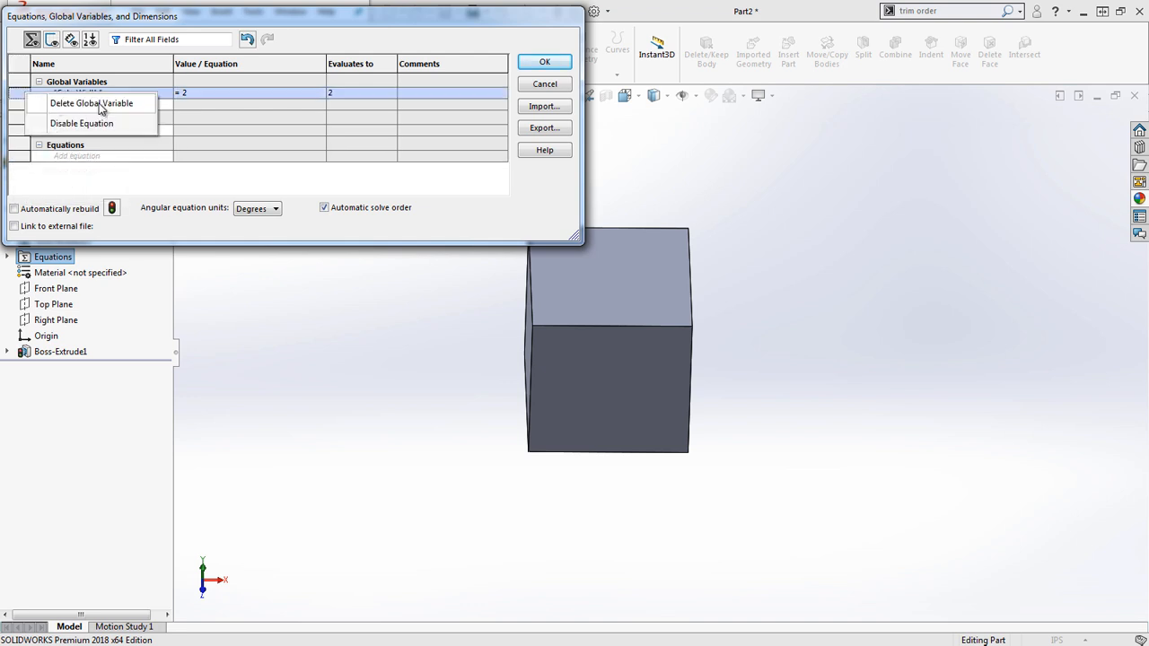
pyautogui.click(90, 102)
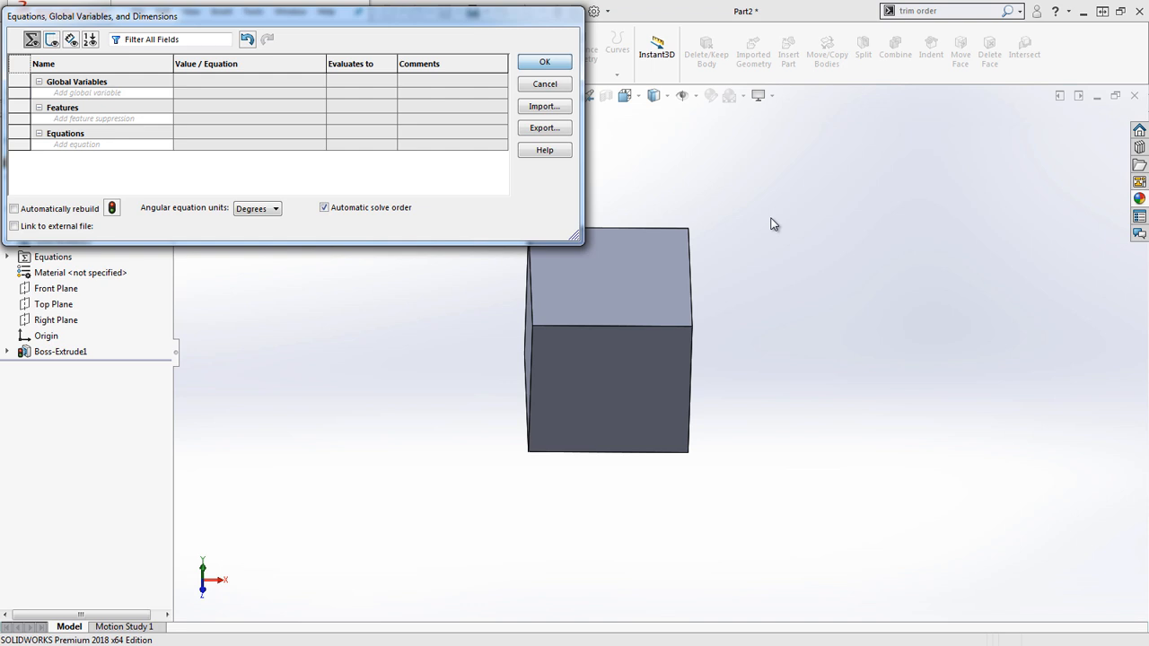
pyautogui.click(544, 61)
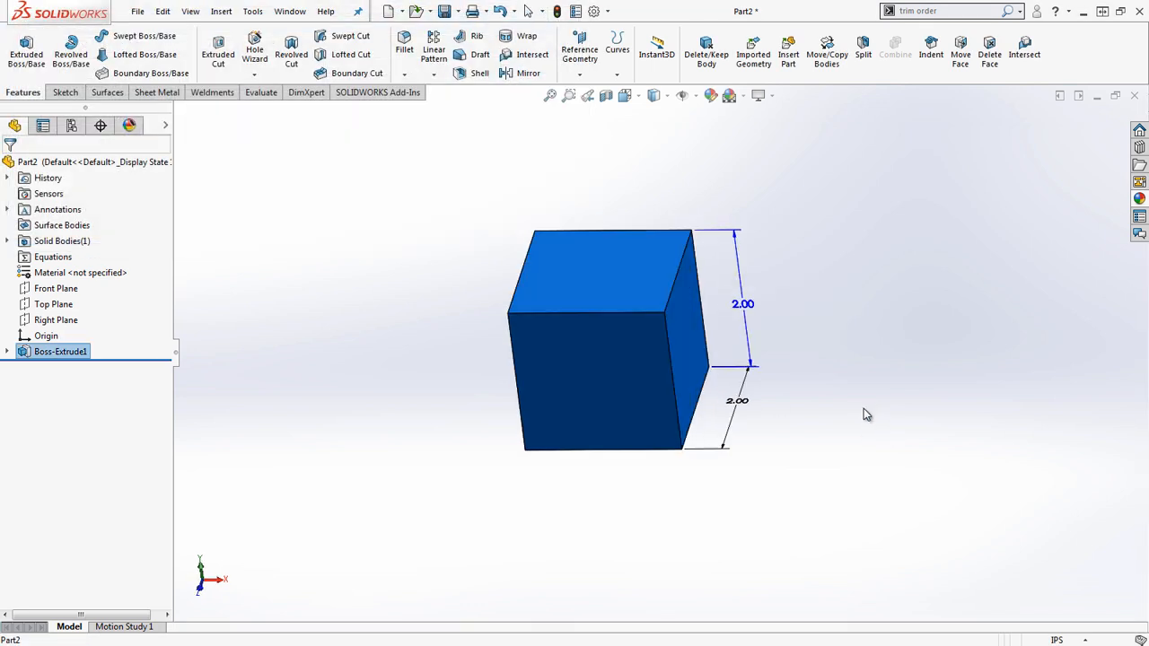
pyautogui.moveTo(625, 351)
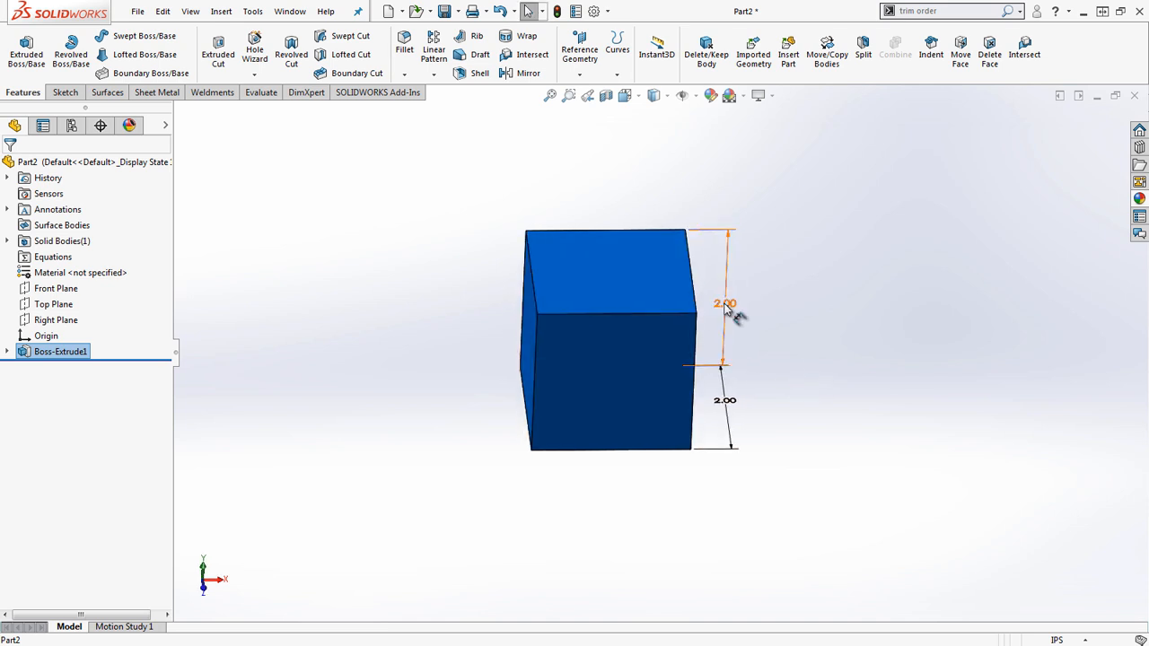
# Step: Drive the extrusion depth with ="D1@Sketch1"*3 so the block rebuilds taller than wide
pyautogui.doubleClick(725, 303)
pyautogui.write('="D1@Sketch1"')
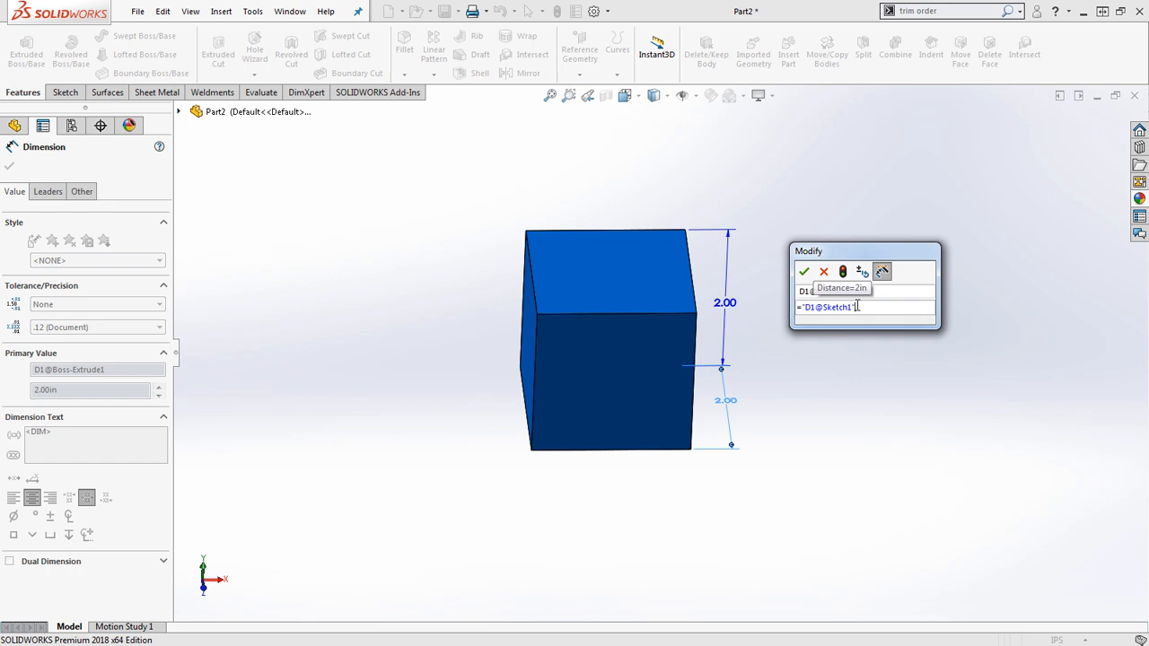
pyautogui.click(804, 271)
pyautogui.write('*3')
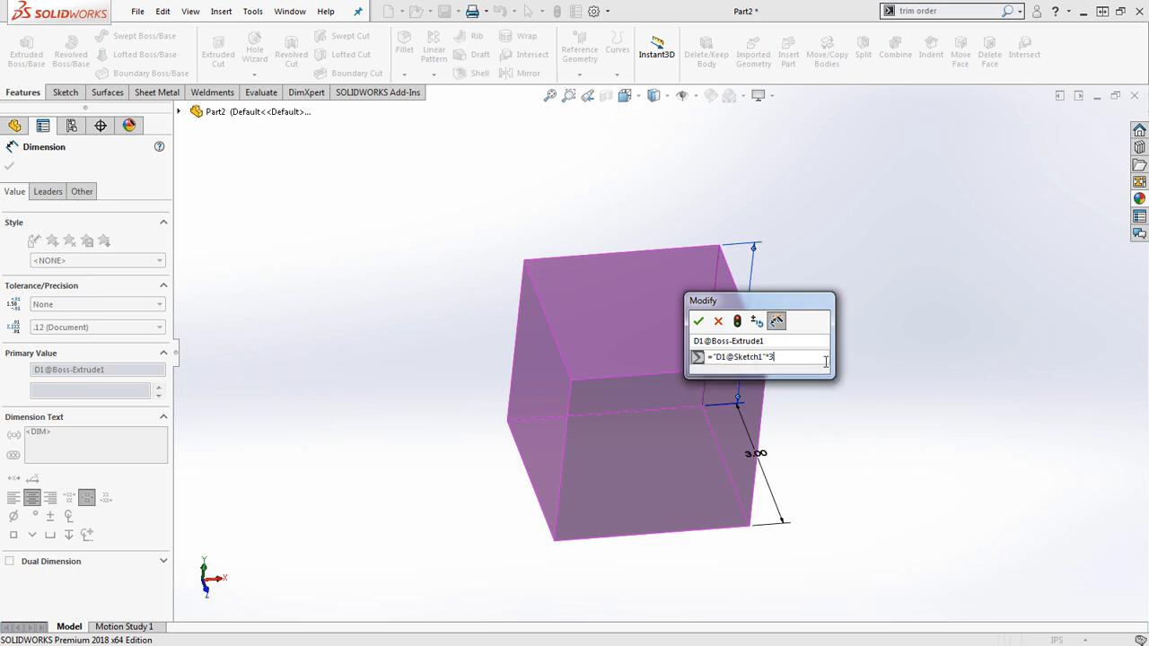
pyautogui.click(699, 321)
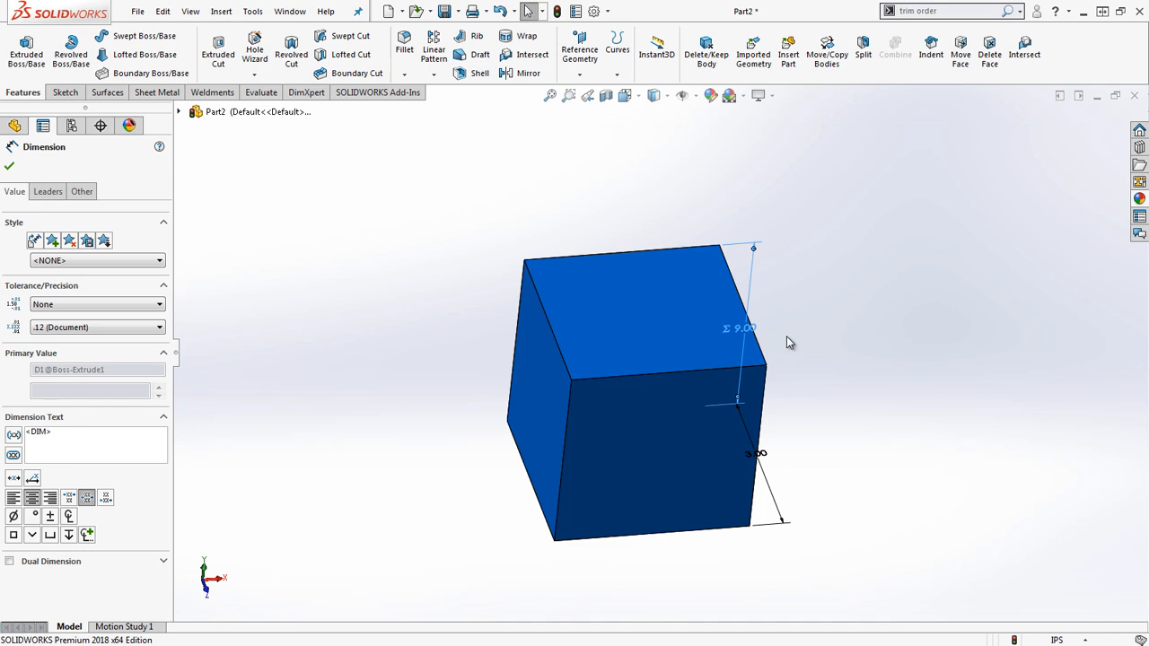